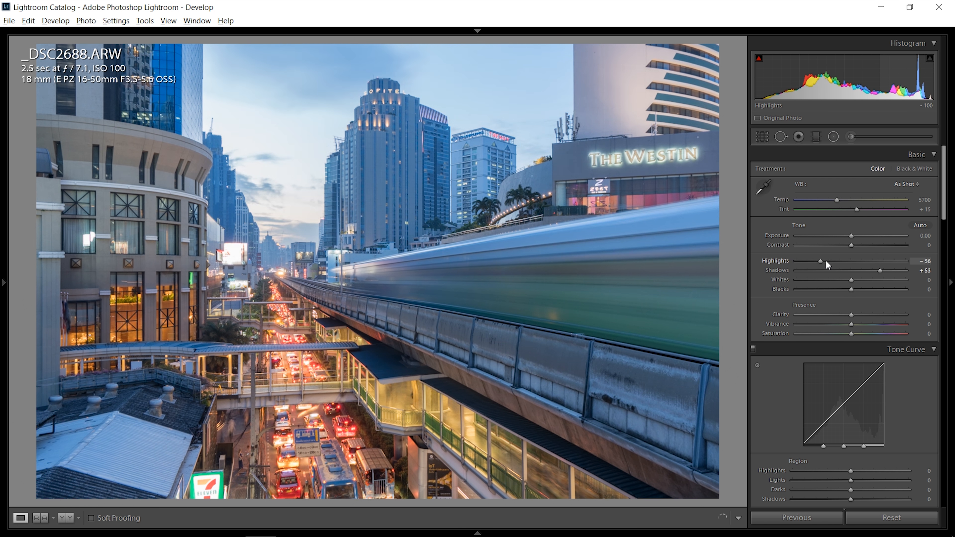
Drag Highlights to −100 and settle Blacks at −20 in the Basic panel.
drag(837, 261, 795, 261)
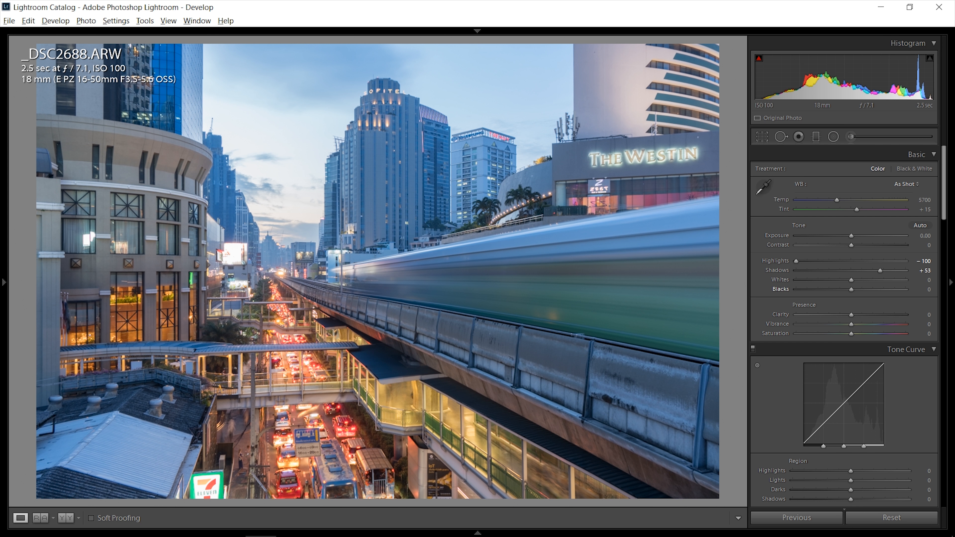
drag(863, 289, 831, 289)
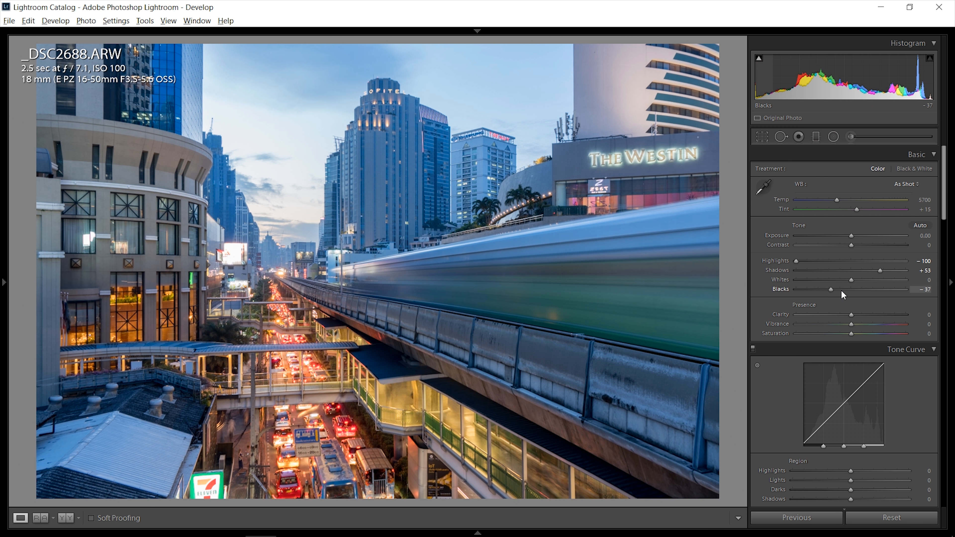
drag(831, 290, 841, 290)
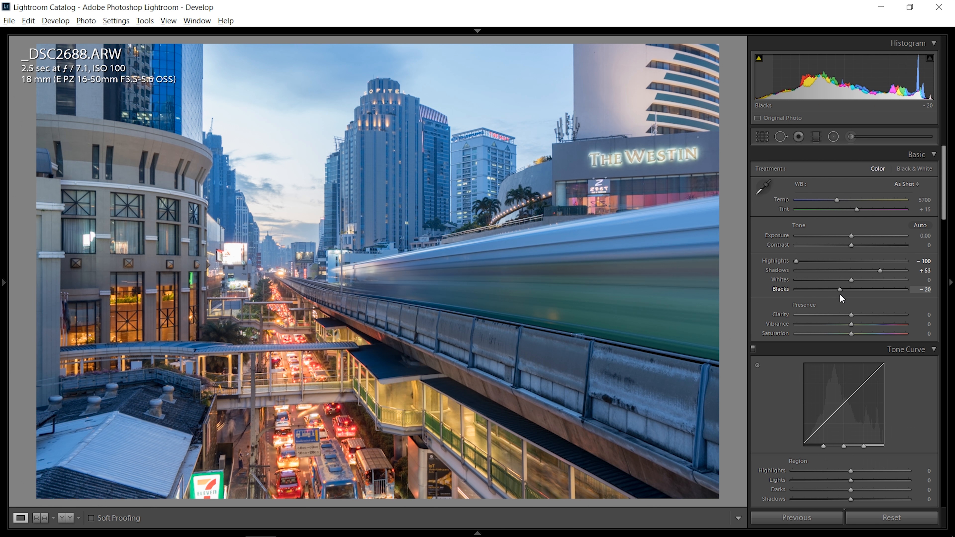
mouse_move(866, 276)
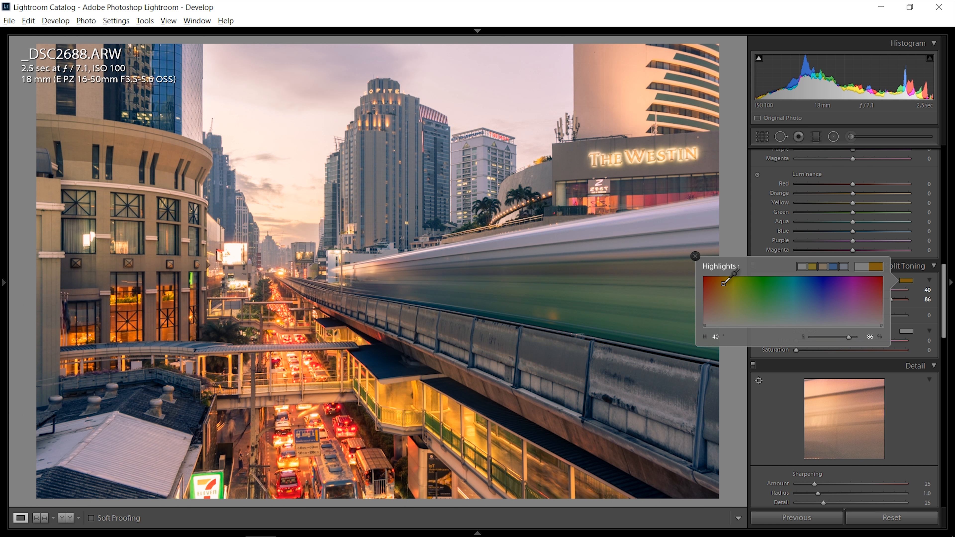
Pick a warm golden highlight swatch and a blue shadow tint in Split Toning.
click(695, 255)
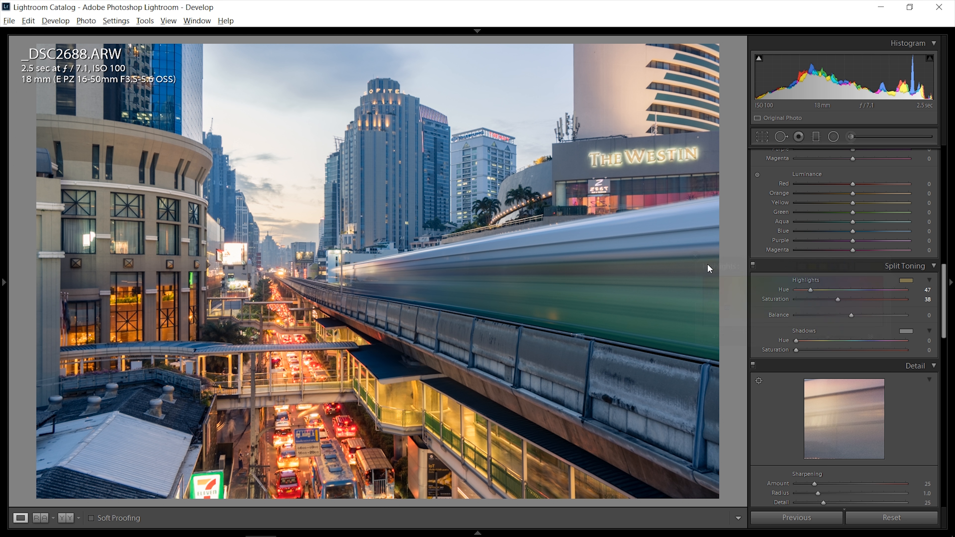
click(906, 331)
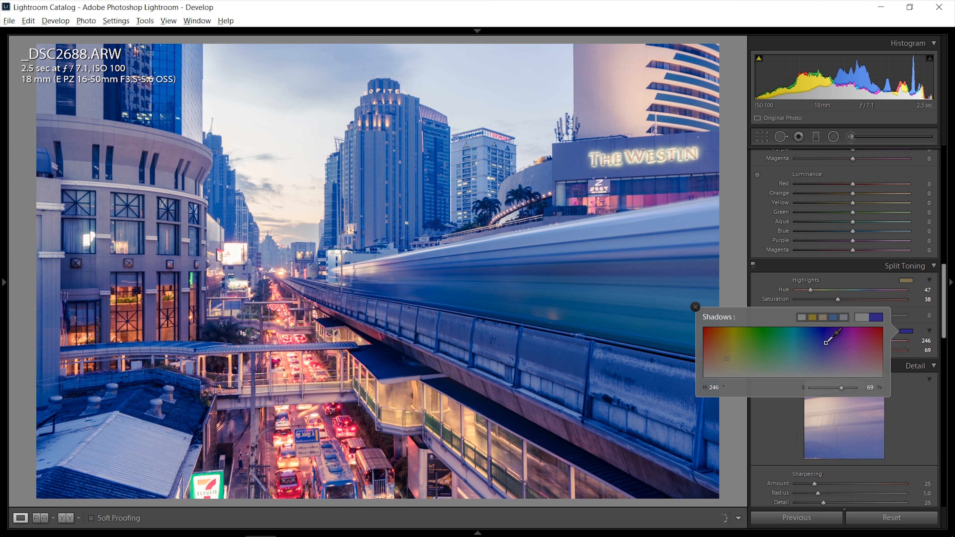
drag(798, 338, 841, 363)
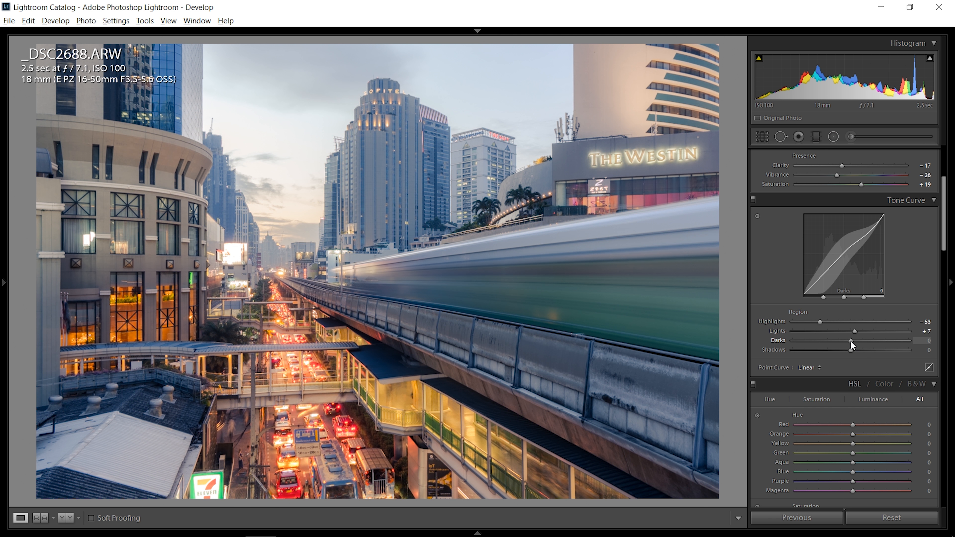
Set the tone curve Darks to +5 and Shadows to −27.
drag(862, 350, 845, 354)
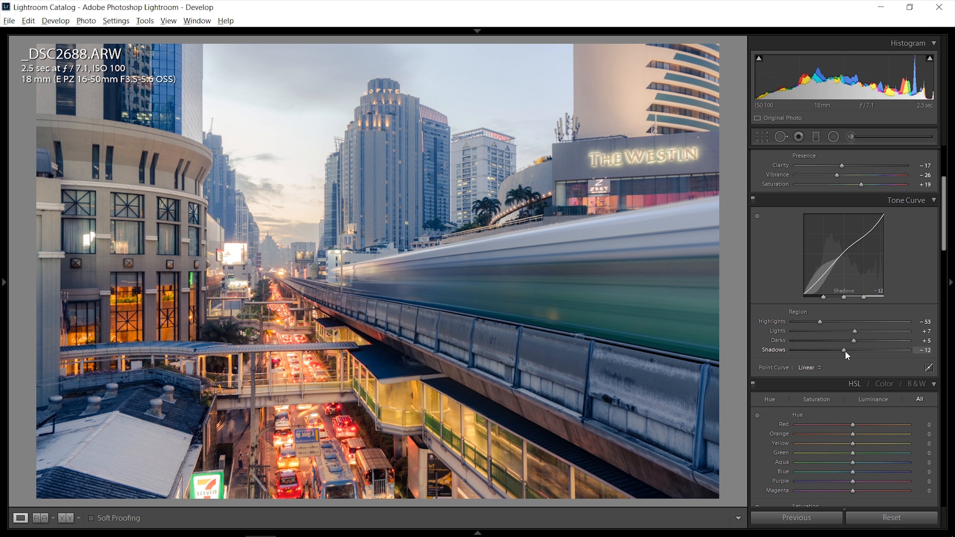
drag(843, 350, 863, 350)
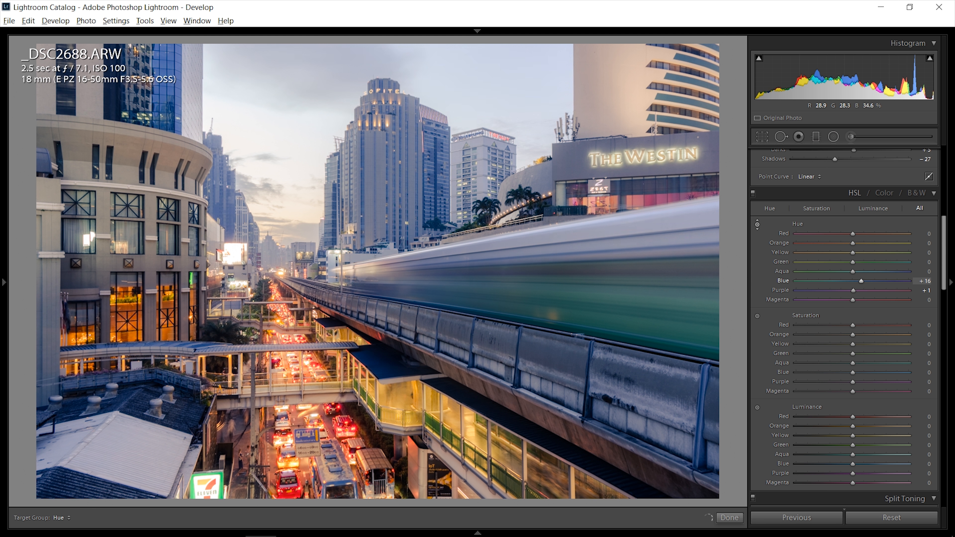
Adjust HSL hues, shifting the blues and easing the yellow hue back to −12.
drag(877, 280, 898, 280)
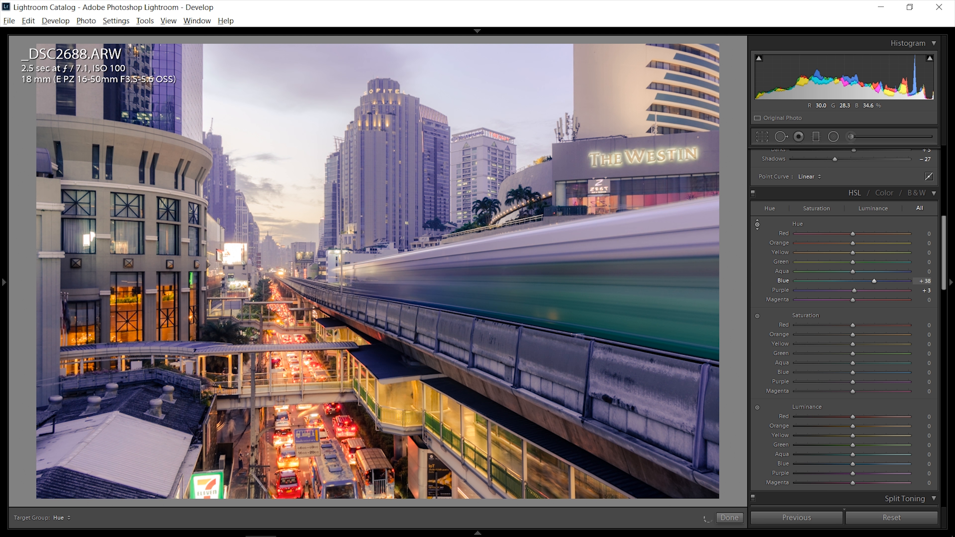
drag(873, 280, 846, 281)
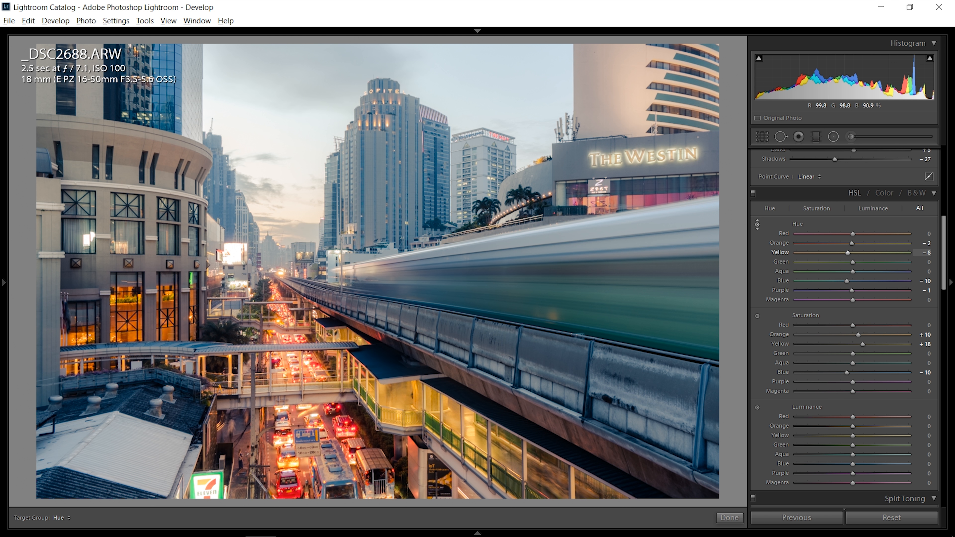
drag(846, 252, 832, 252)
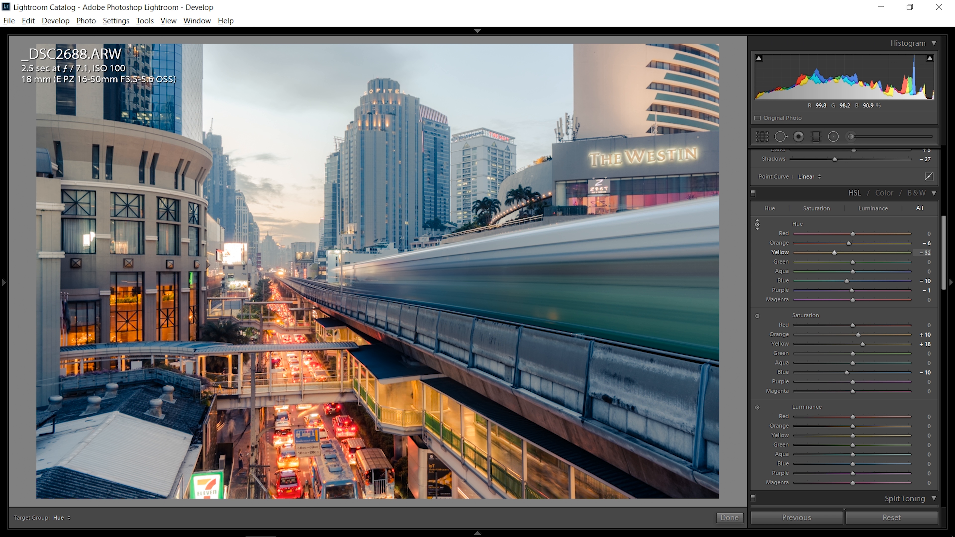
drag(846, 253, 858, 253)
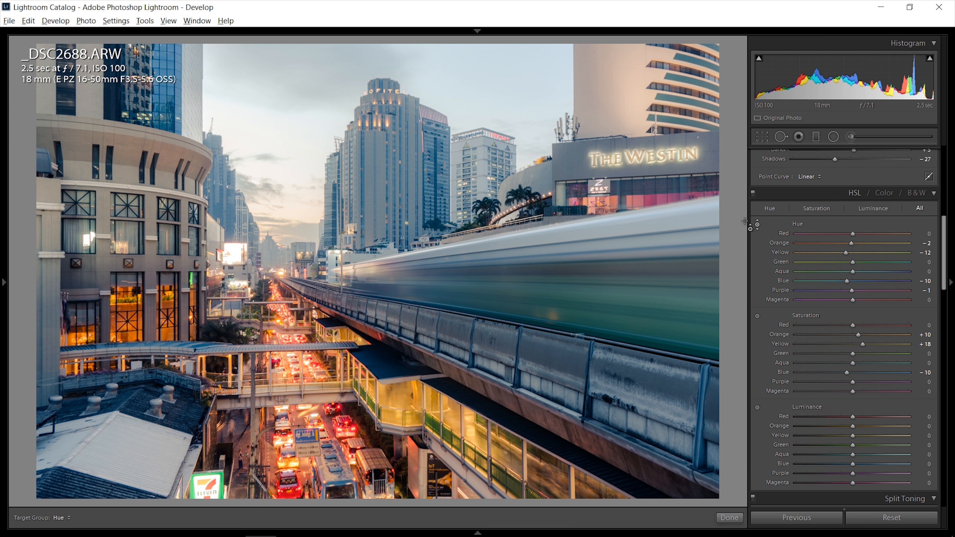
scroll(down, 3)
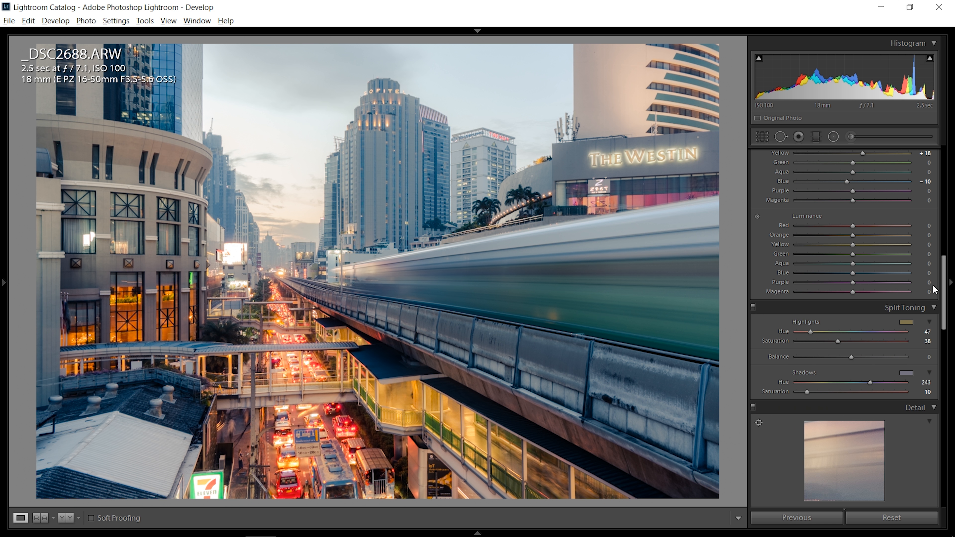
Set Post-Crop Vignetting Amount to −16 and Midpoint to 20.
scroll(down, 3)
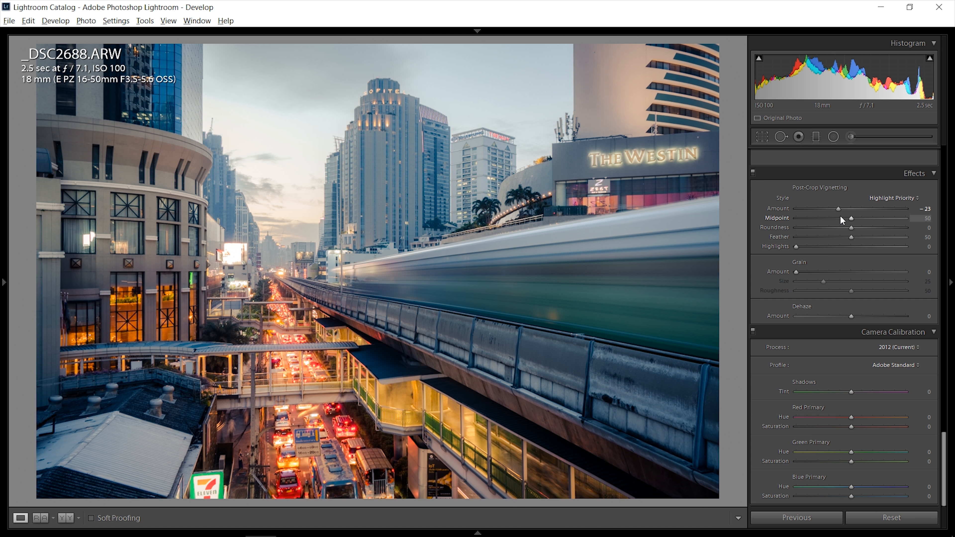
drag(838, 209, 835, 209)
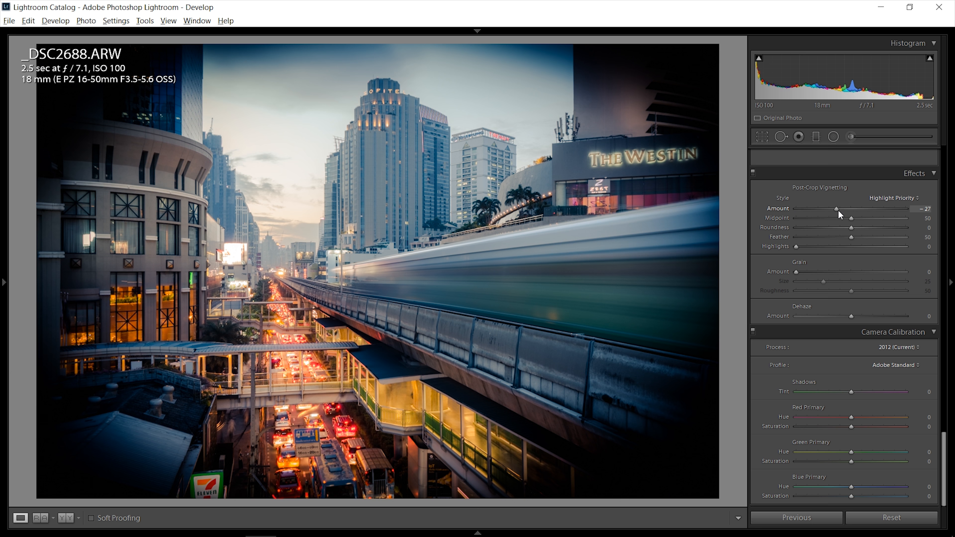
drag(836, 209, 843, 209)
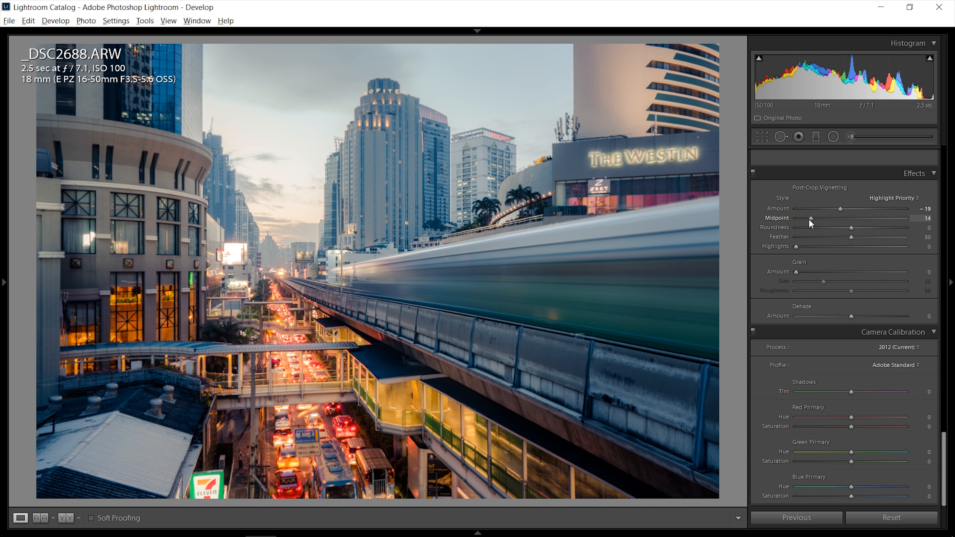
drag(811, 218, 792, 218)
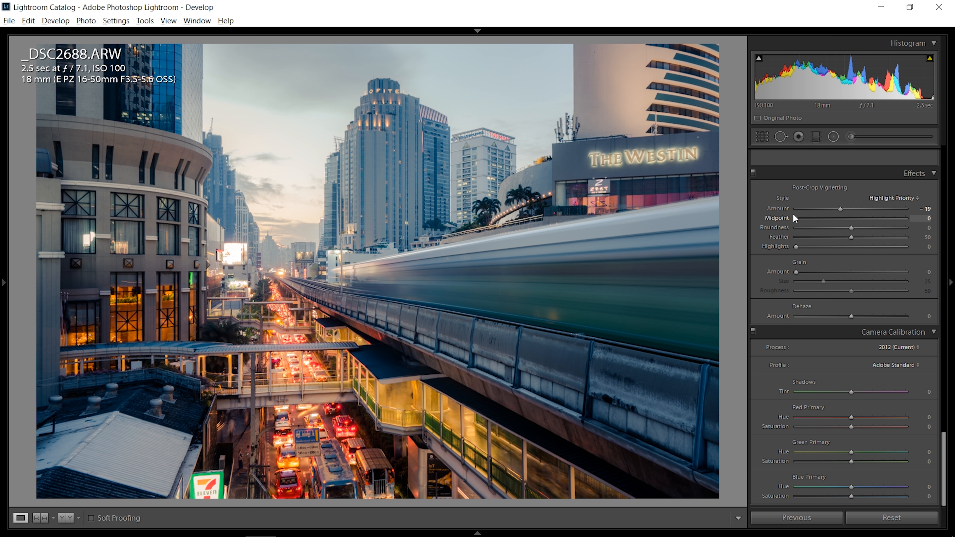
drag(825, 218, 836, 217)
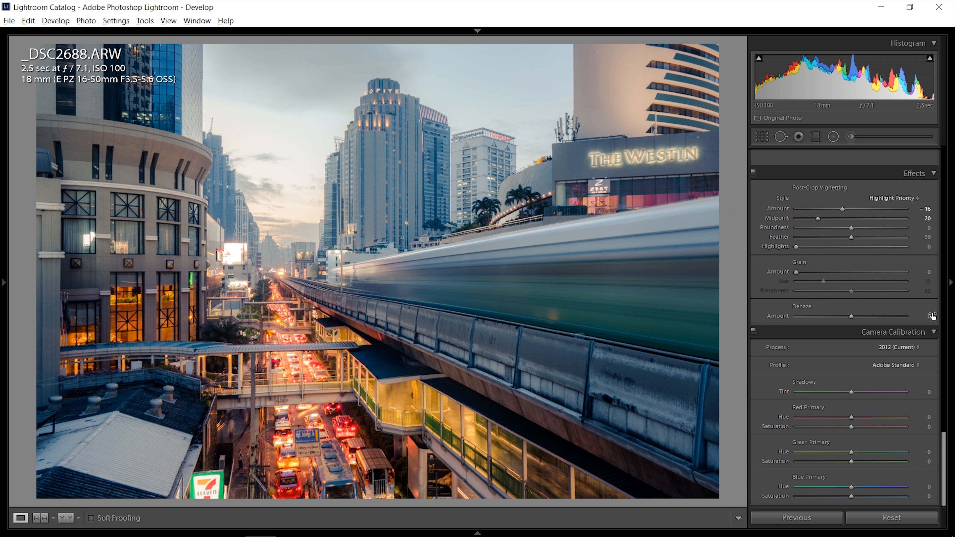
Try the Camera Clear, Neutral and Portrait calibration profiles on the photo.
click(895, 365)
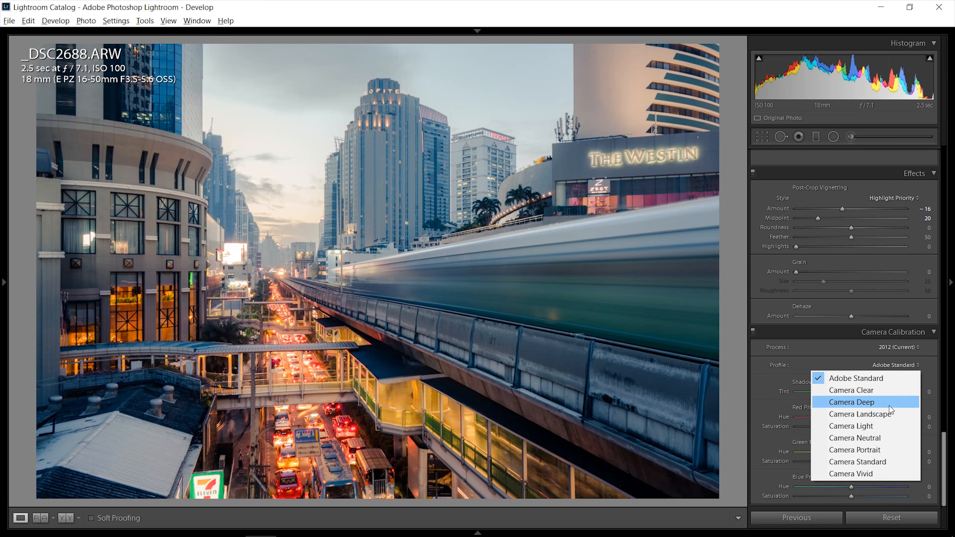
click(852, 390)
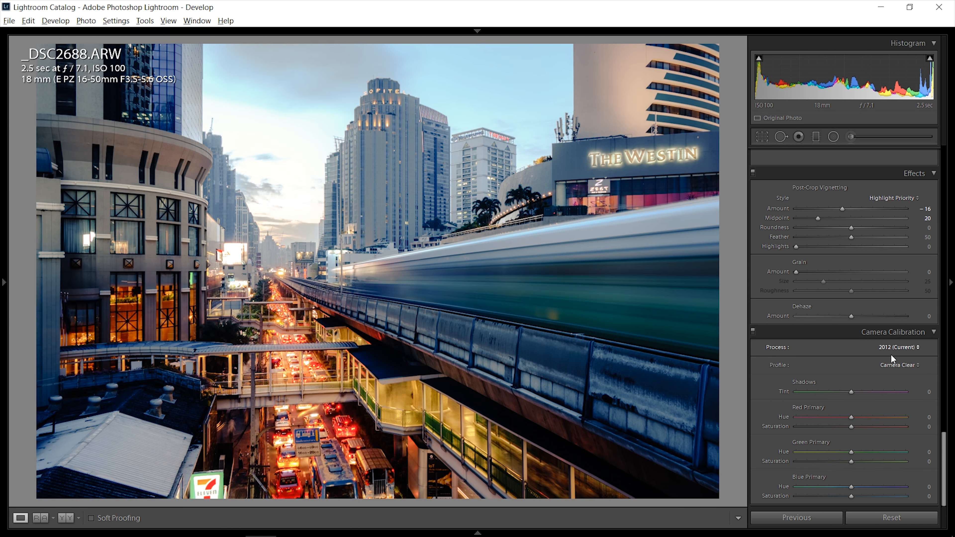
click(900, 365)
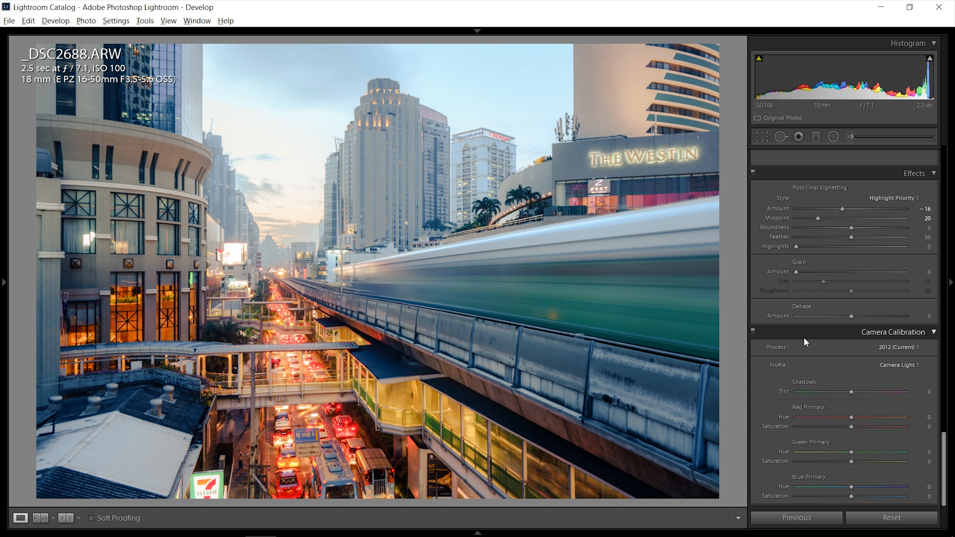
click(896, 364)
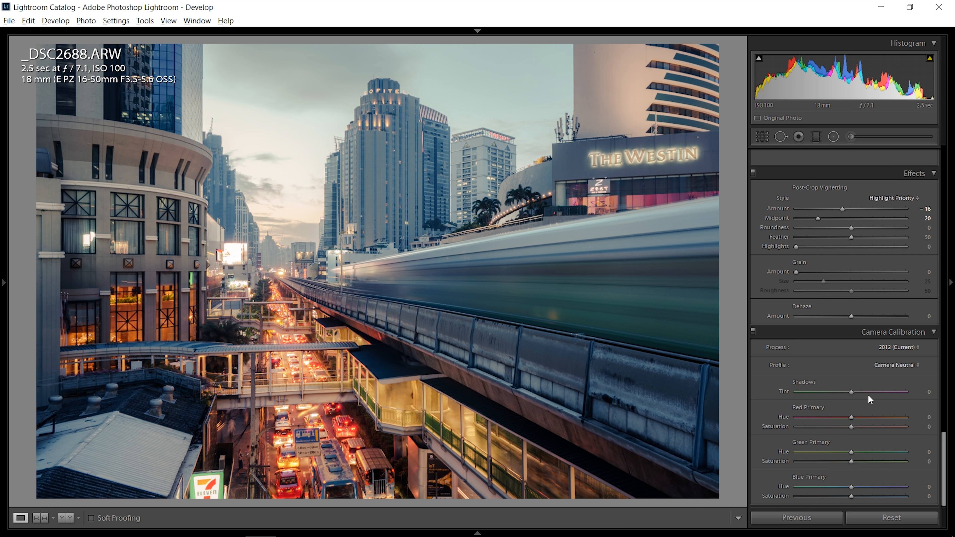
click(896, 365)
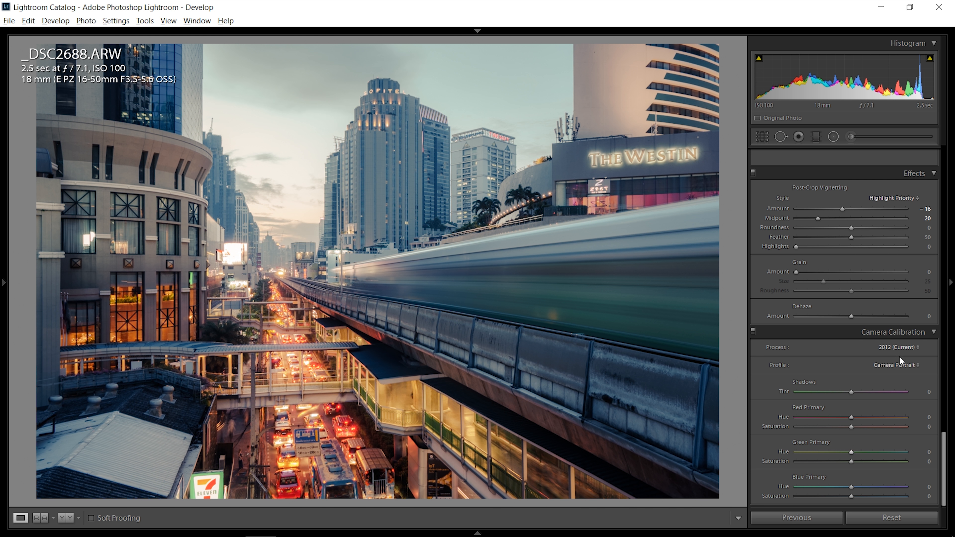
click(895, 365)
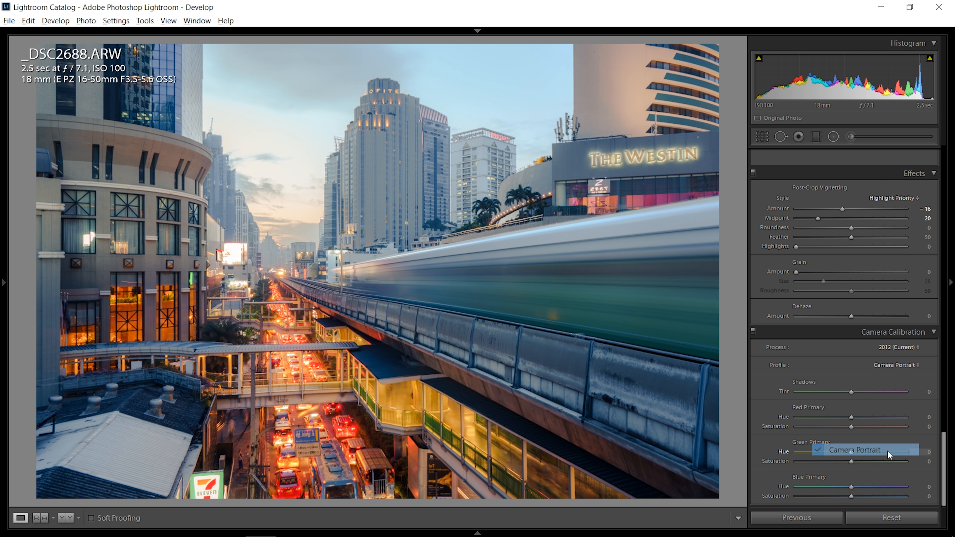
click(896, 365)
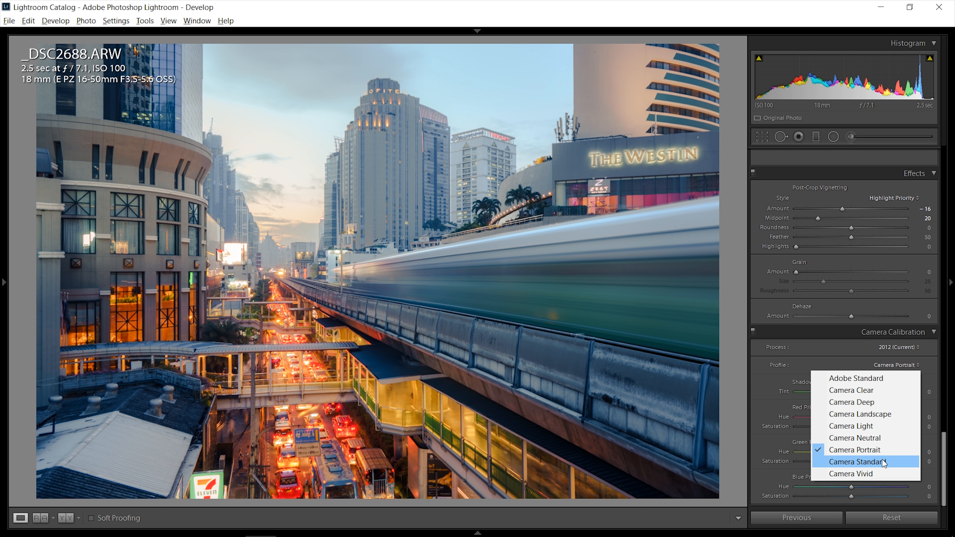
Compare Standard, Vivid, Deep, Adobe Standard and Light, then settle on Camera Portrait.
click(858, 462)
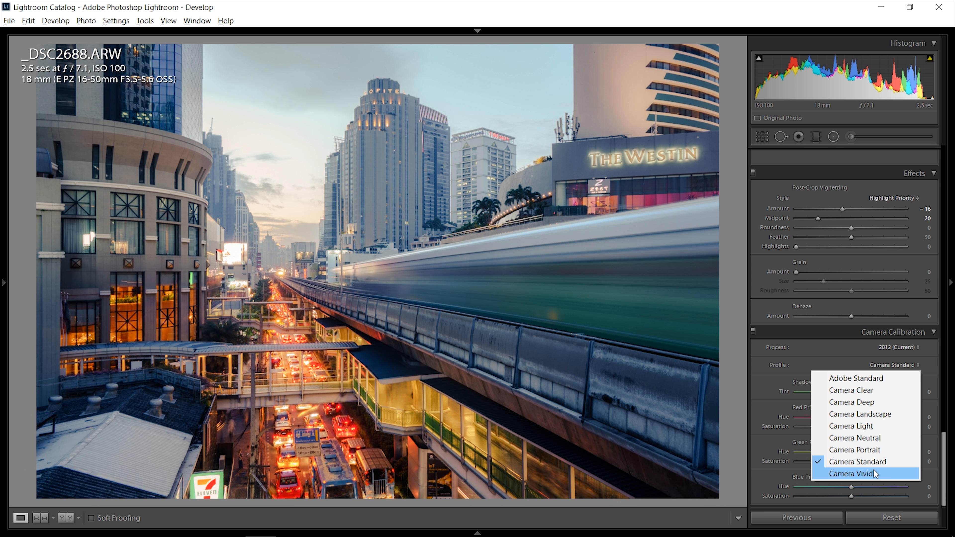
click(854, 474)
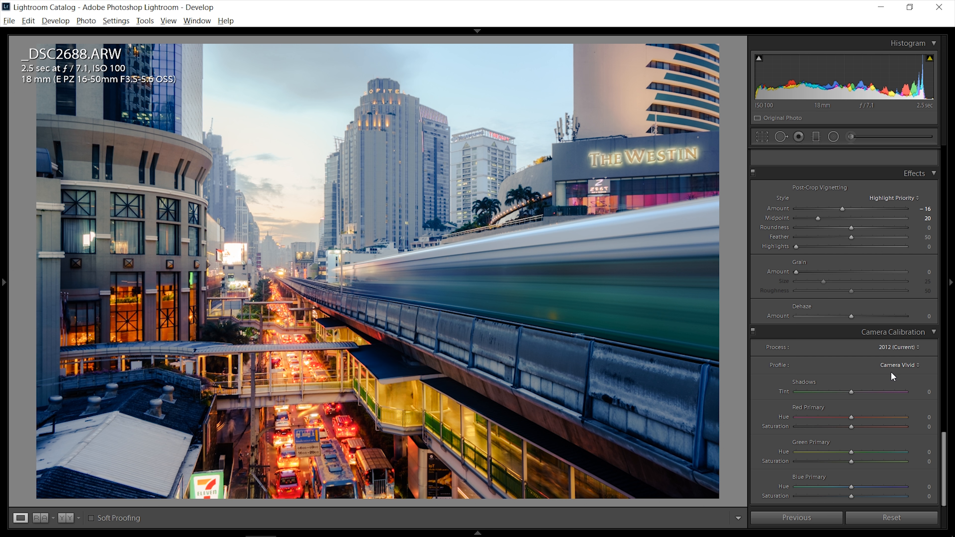
click(899, 365)
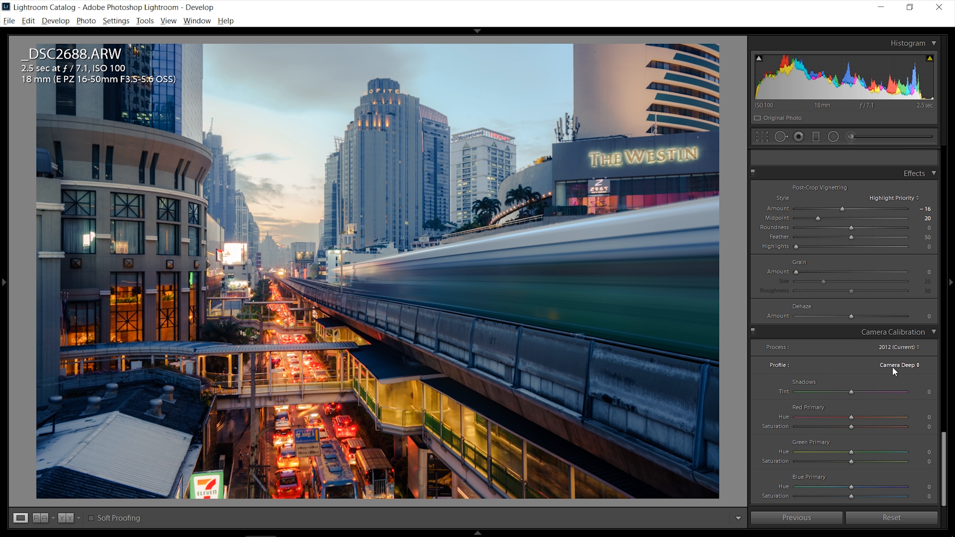
click(897, 365)
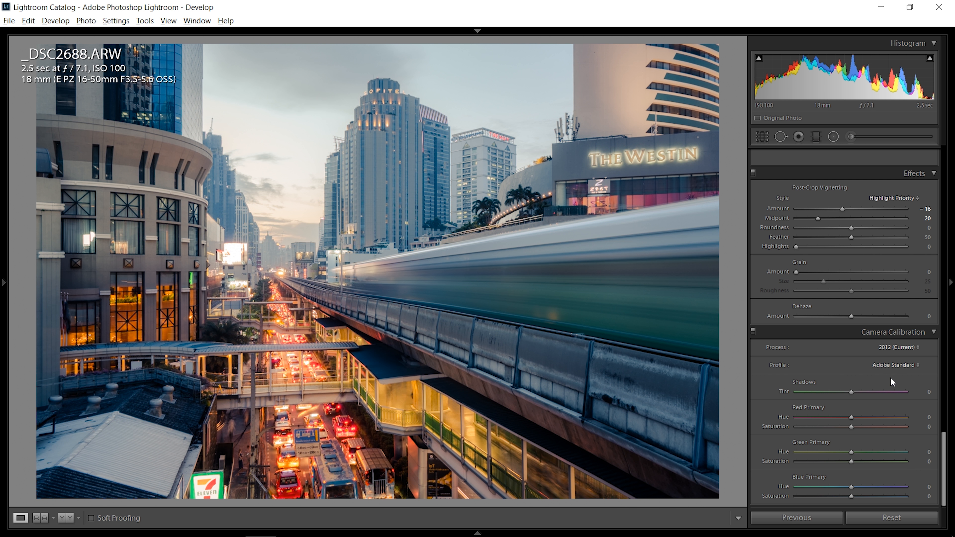
click(895, 365)
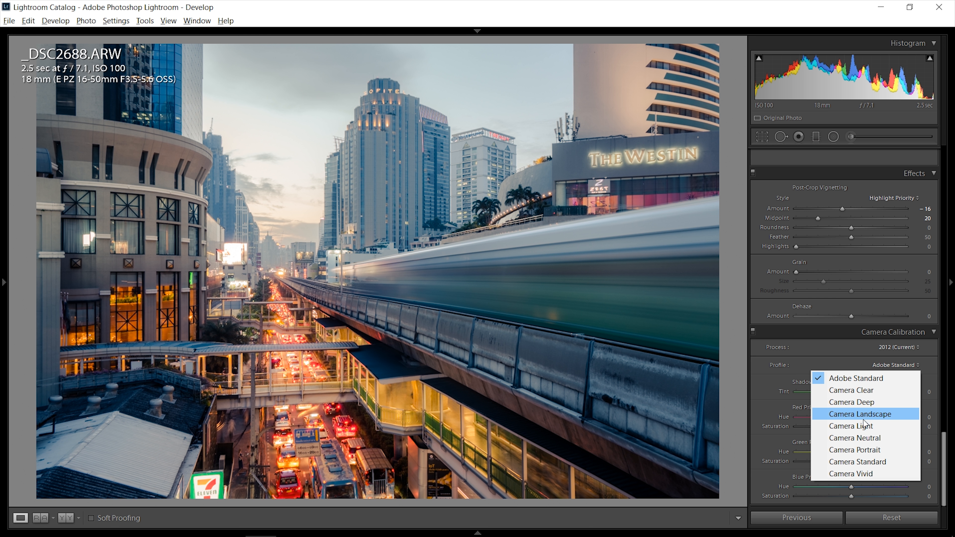
click(852, 426)
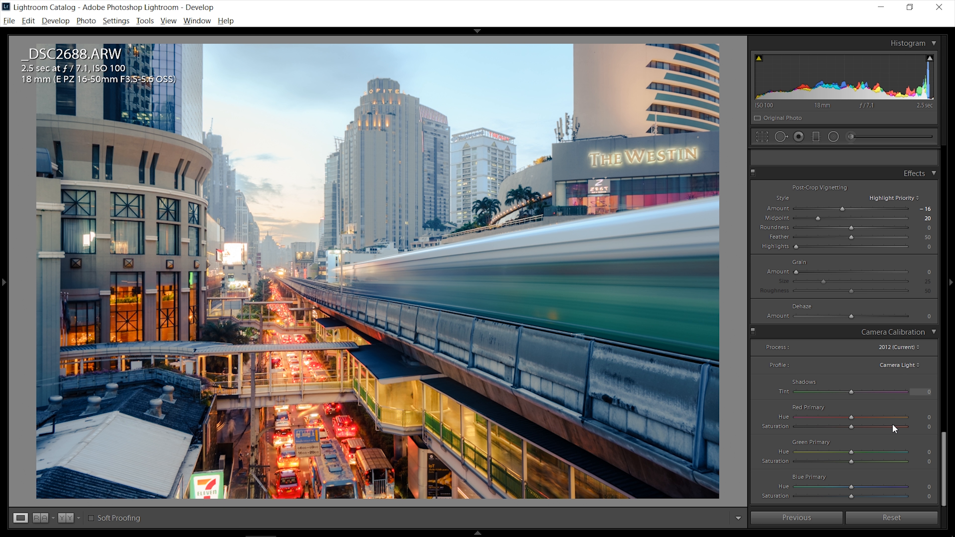
click(897, 365)
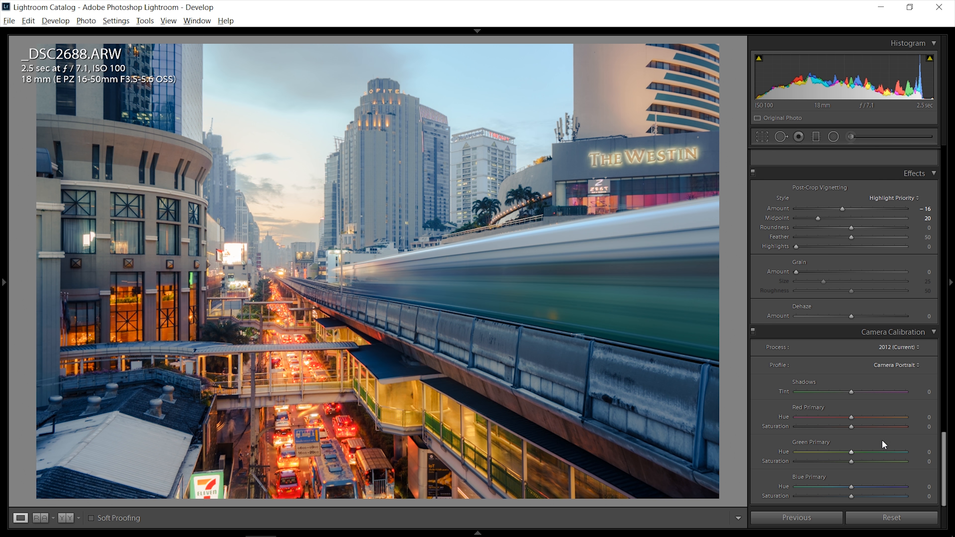
mouse_move(863, 384)
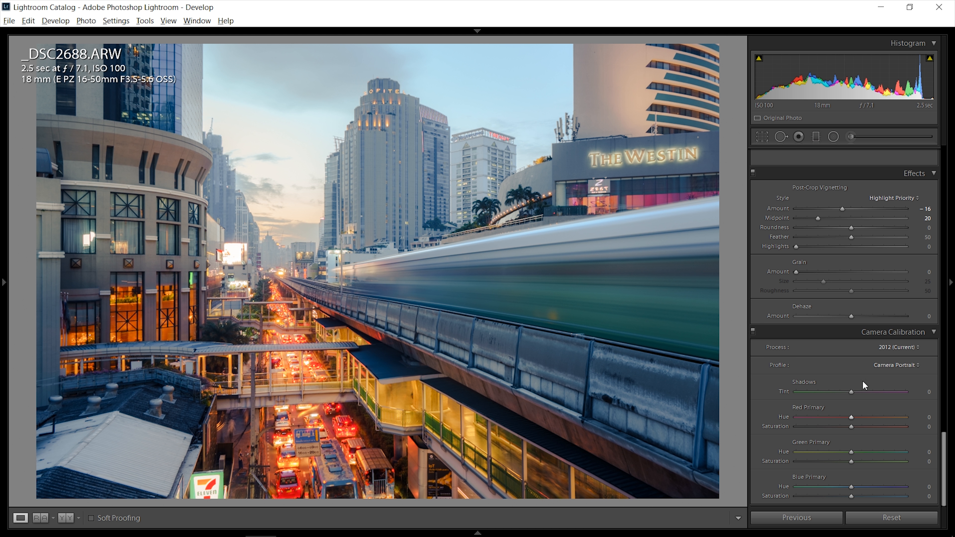
scroll(down, 3)
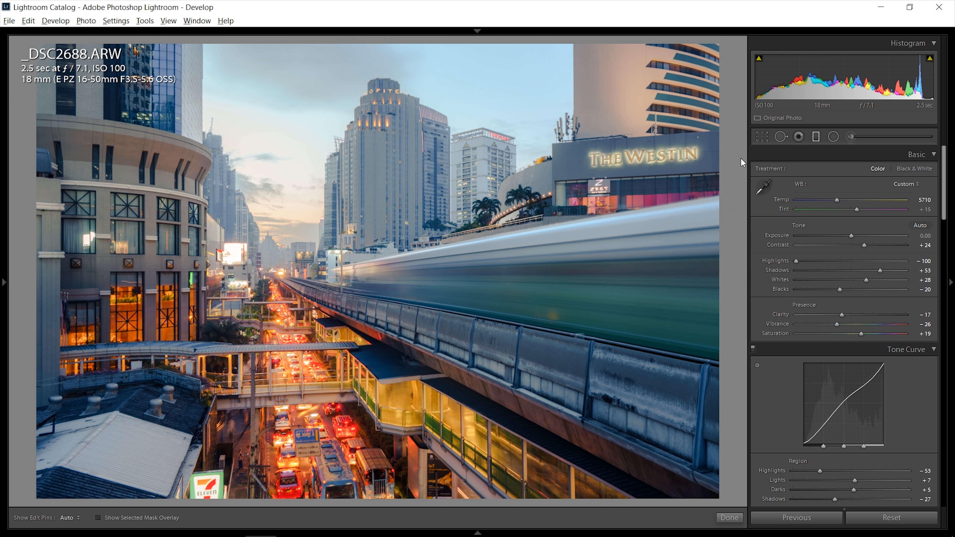
Add a graduated filter over the sky with Exposure −0.67 and Highlights −67.
click(816, 136)
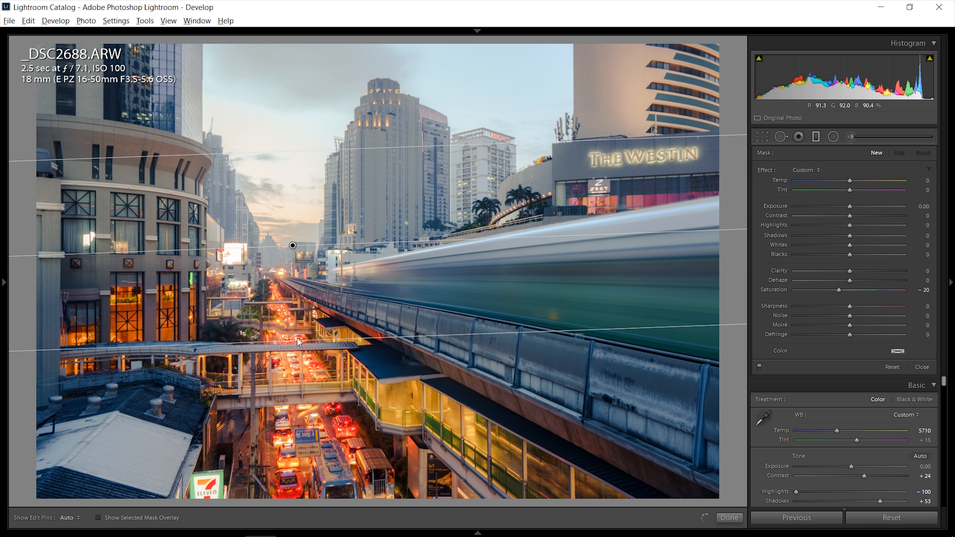
drag(850, 206, 841, 206)
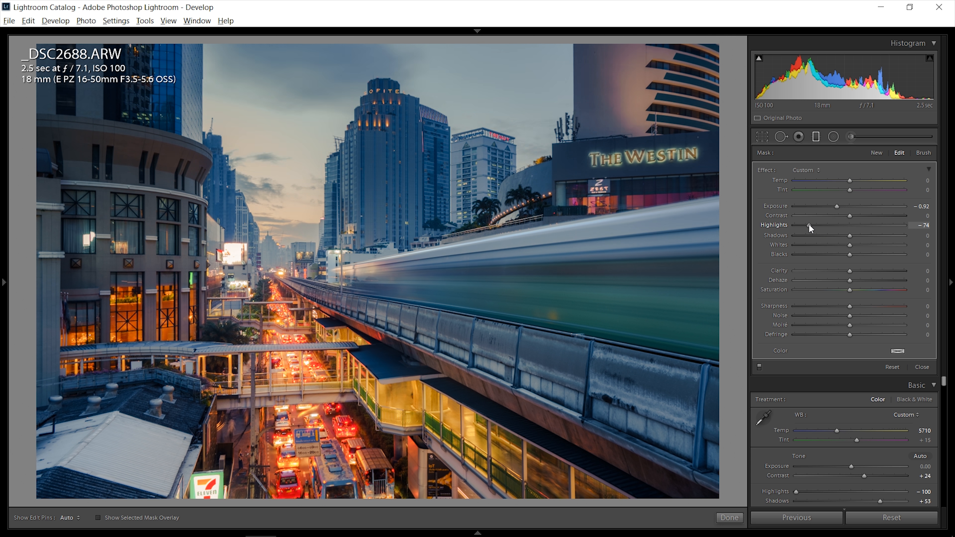
drag(817, 225, 825, 225)
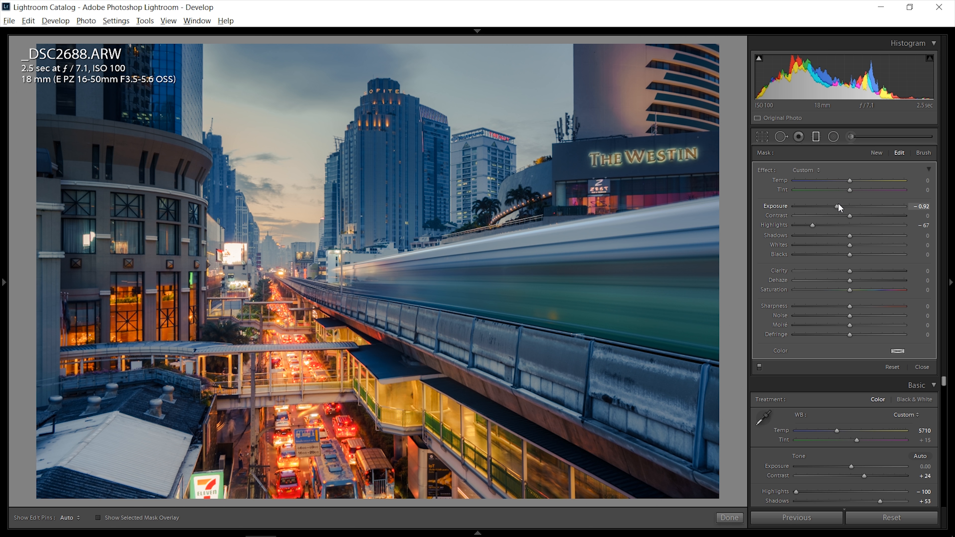
drag(850, 254, 894, 254)
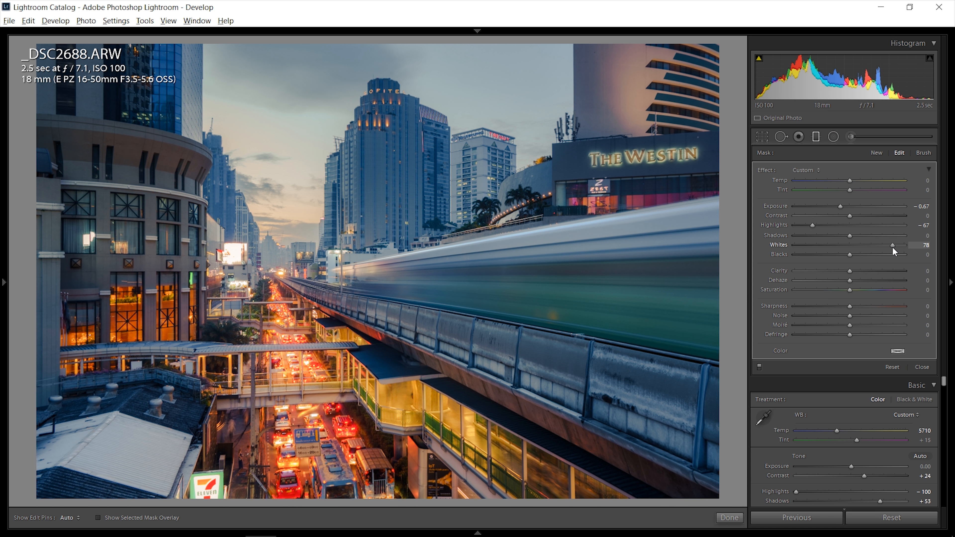
Raise the graduated filter's Whites to 81 and finish the adjustment.
drag(904, 245, 898, 245)
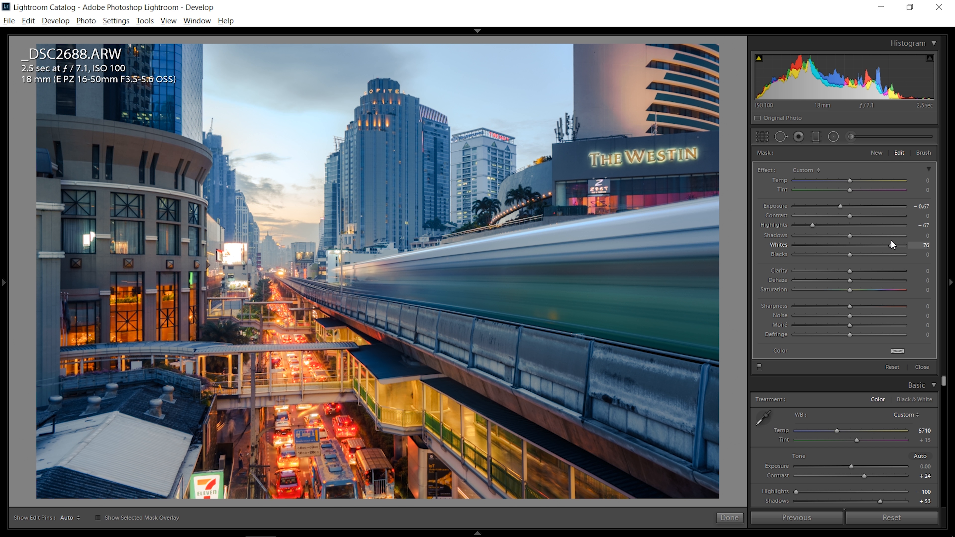
drag(890, 244, 849, 245)
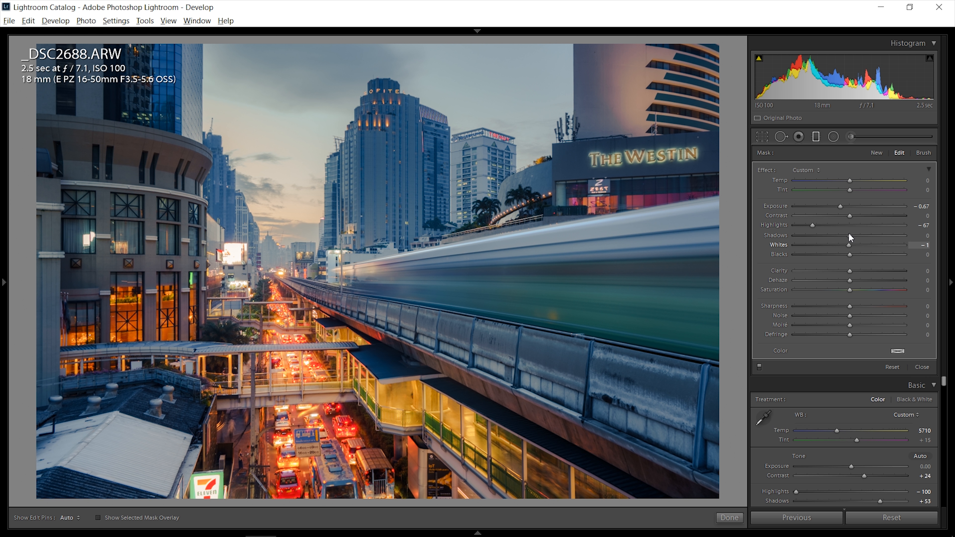
drag(849, 245, 890, 245)
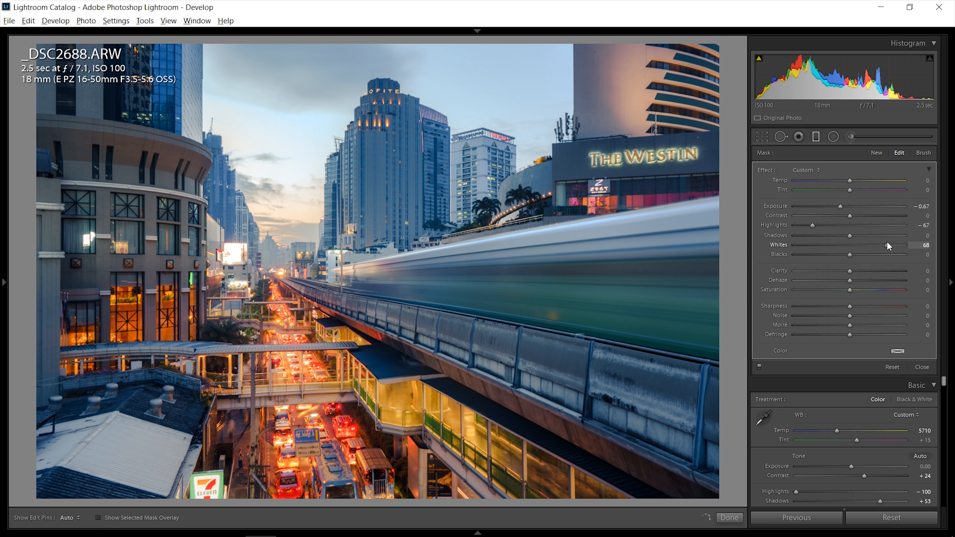
drag(877, 245, 894, 245)
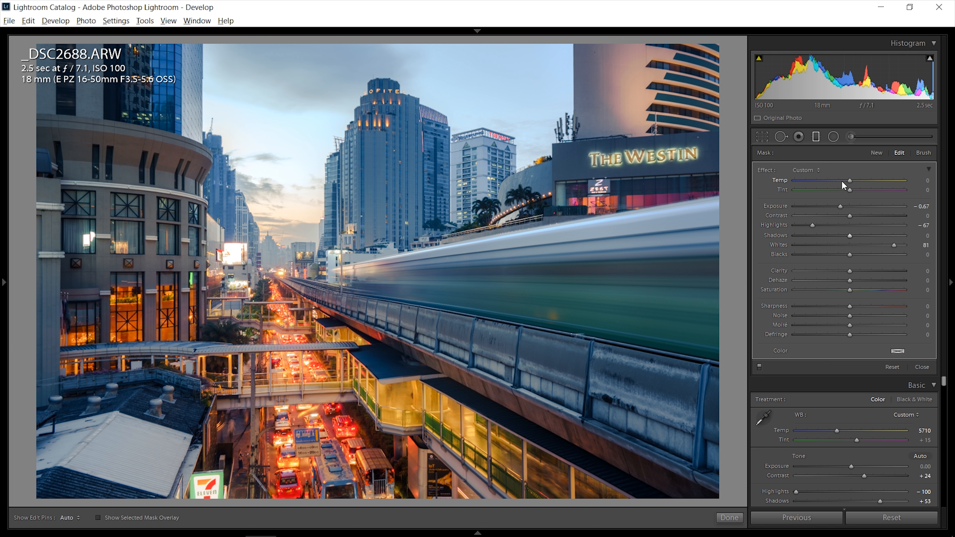
click(903, 350)
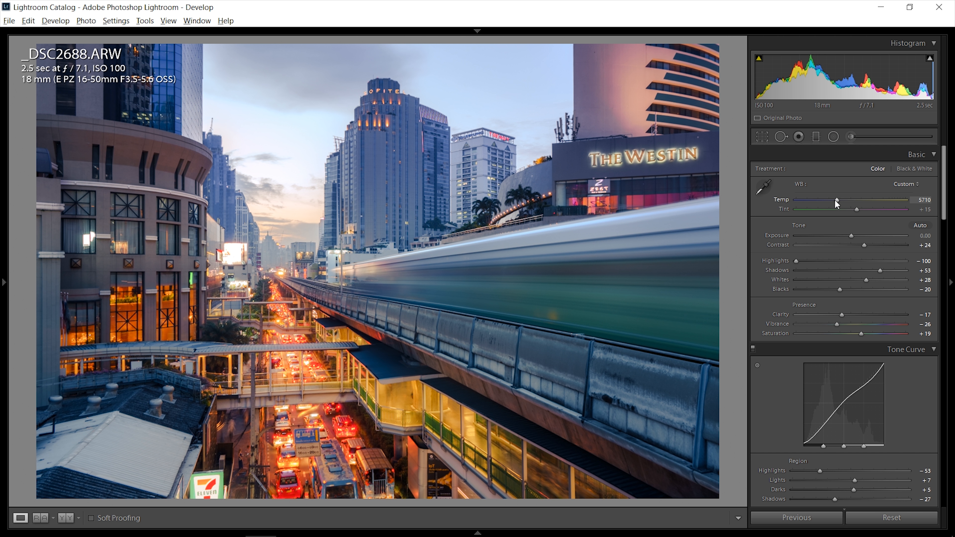
Warm the global white balance to Temp 6344 with Tint +6.
drag(837, 201, 847, 202)
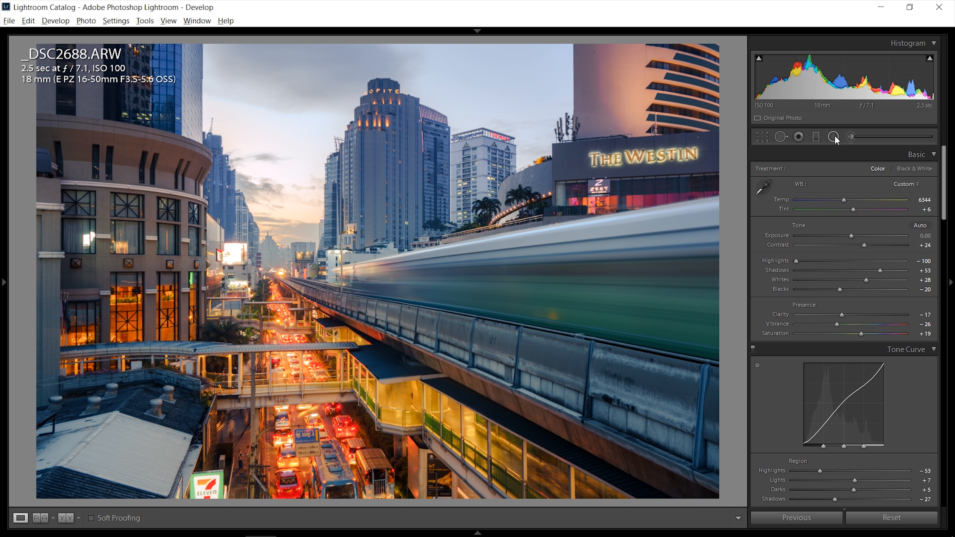
Place a radial filter on the central towers with Saturation −36 and a warm peach colour tint.
click(834, 136)
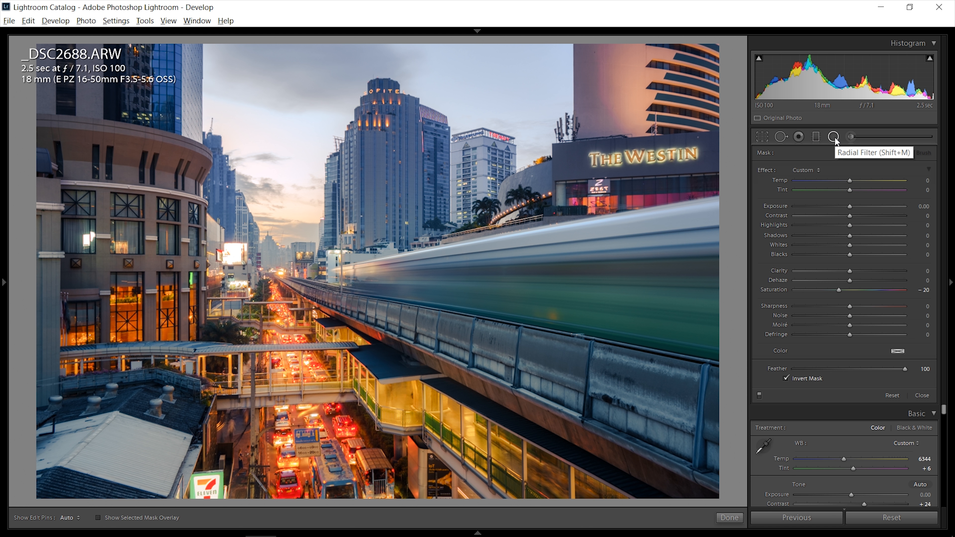
click(834, 136)
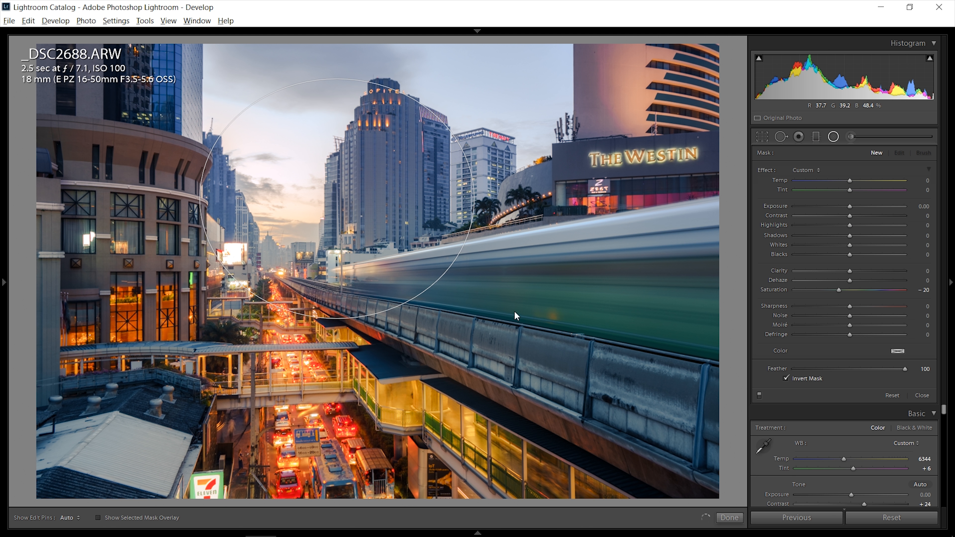
drag(846, 180, 868, 180)
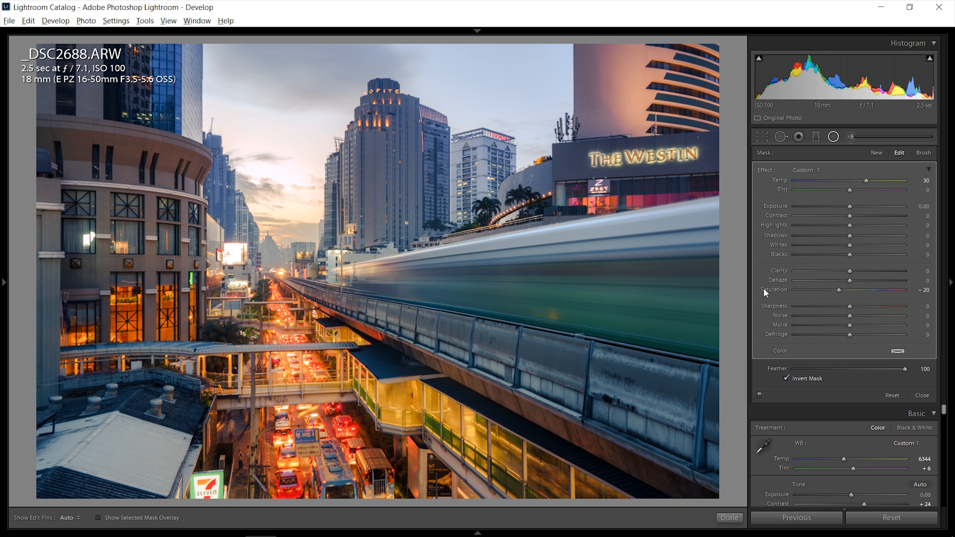
click(924, 350)
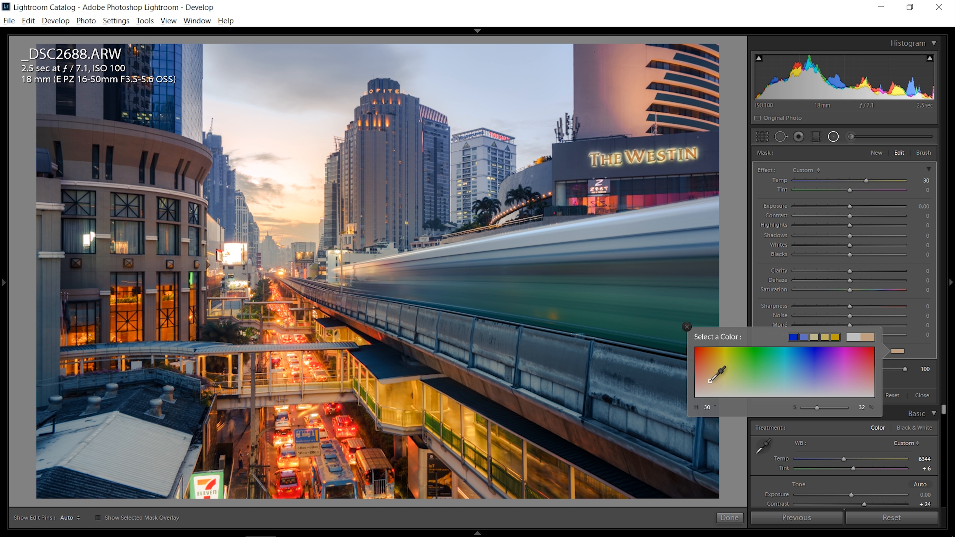
click(687, 328)
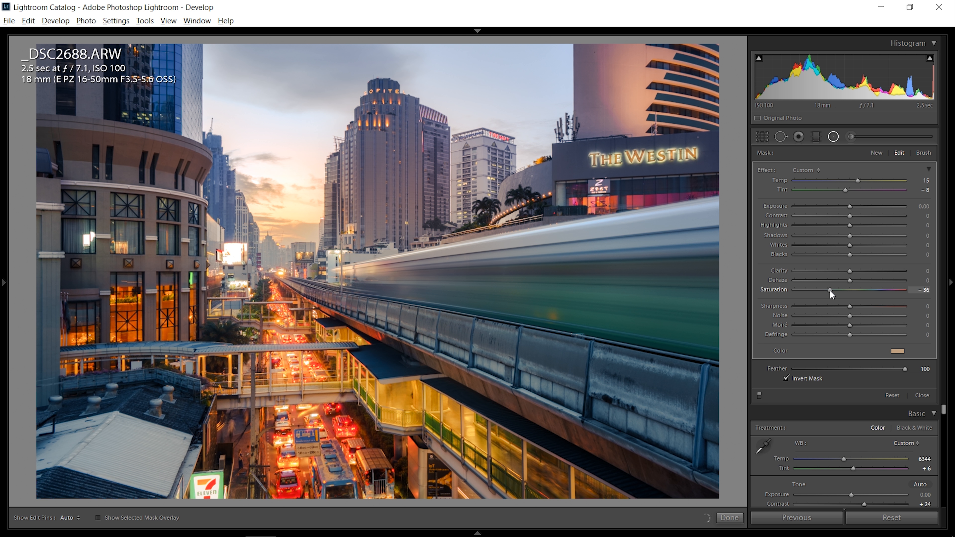
click(890, 350)
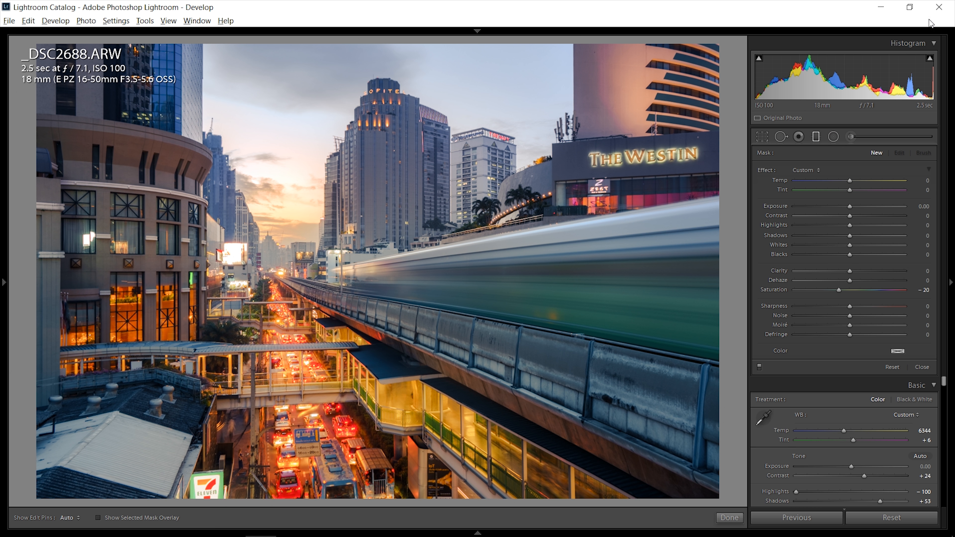
Leave the filter and raise Basic Exposure to +0.16 with Blacks at −24.
click(922, 367)
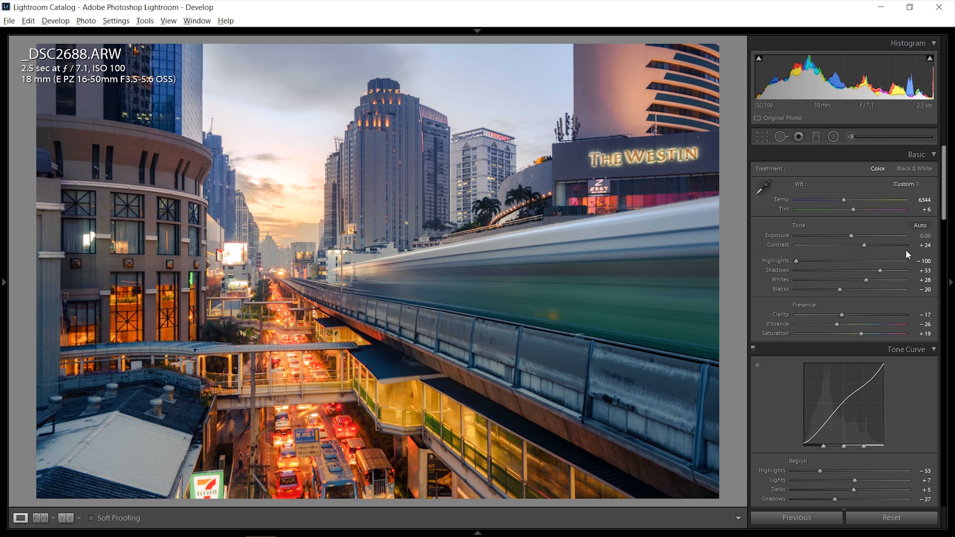
drag(868, 236, 855, 236)
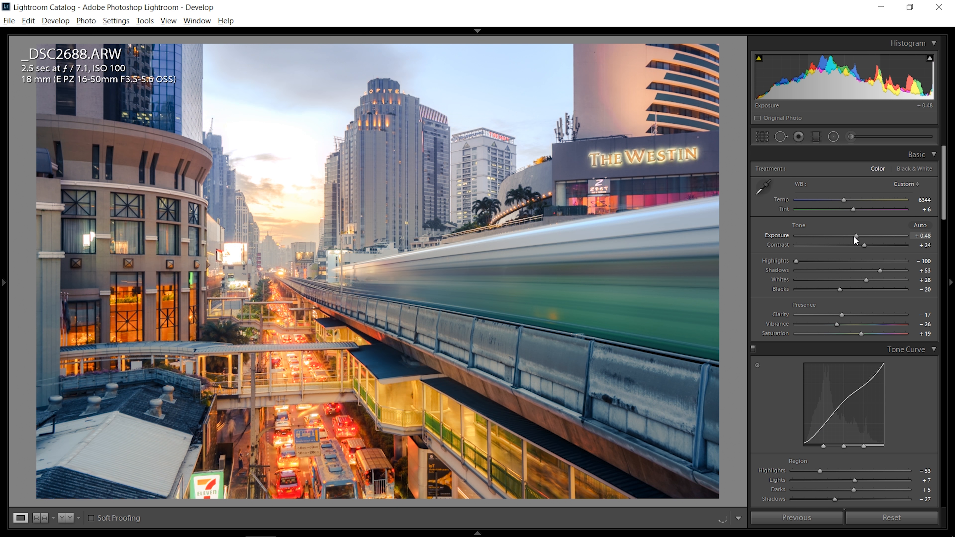
drag(855, 238, 852, 238)
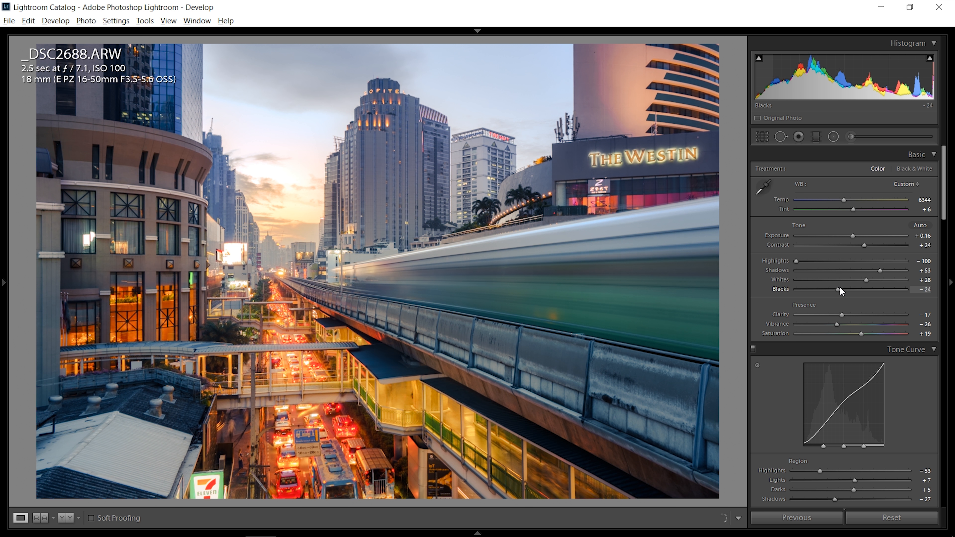
Set the Tone Curve point curve to the Medium Contrast preset.
click(920, 154)
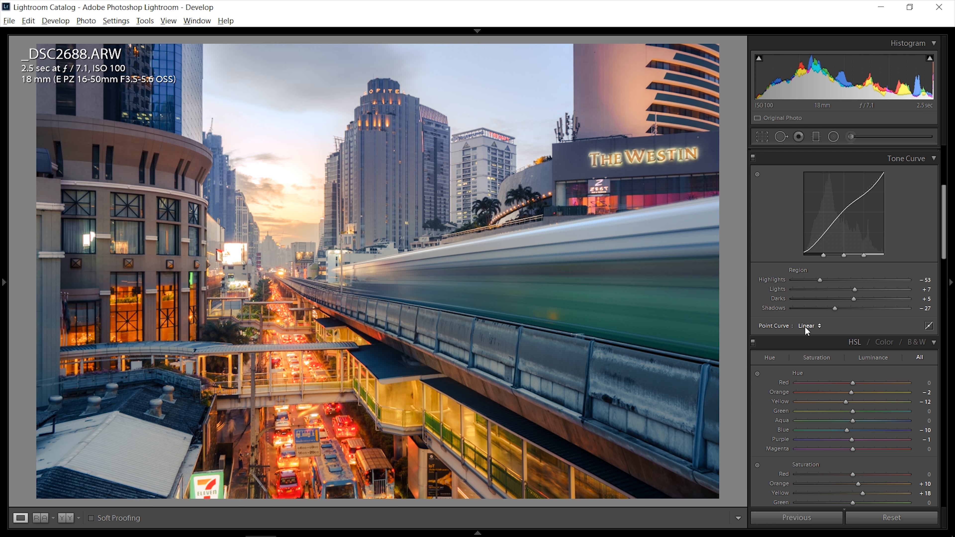
click(809, 326)
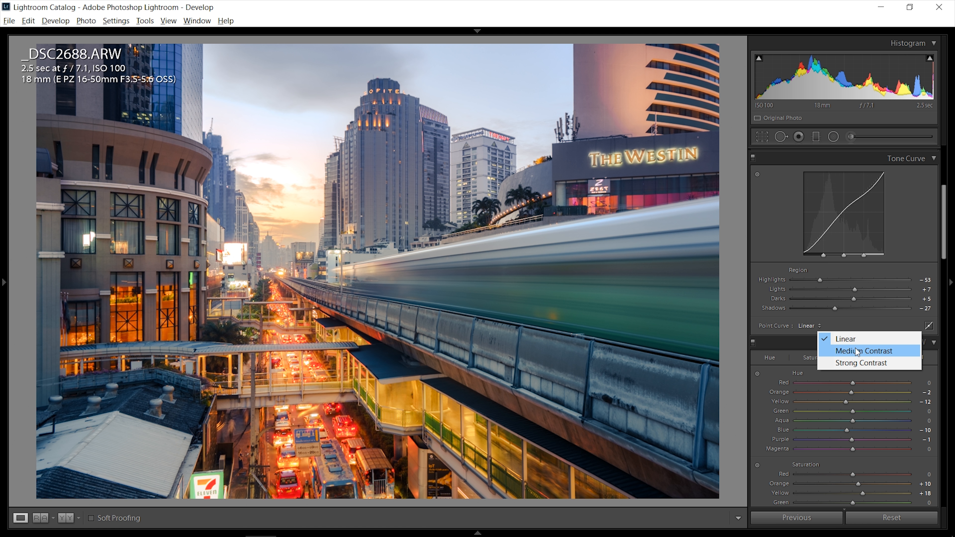
click(863, 350)
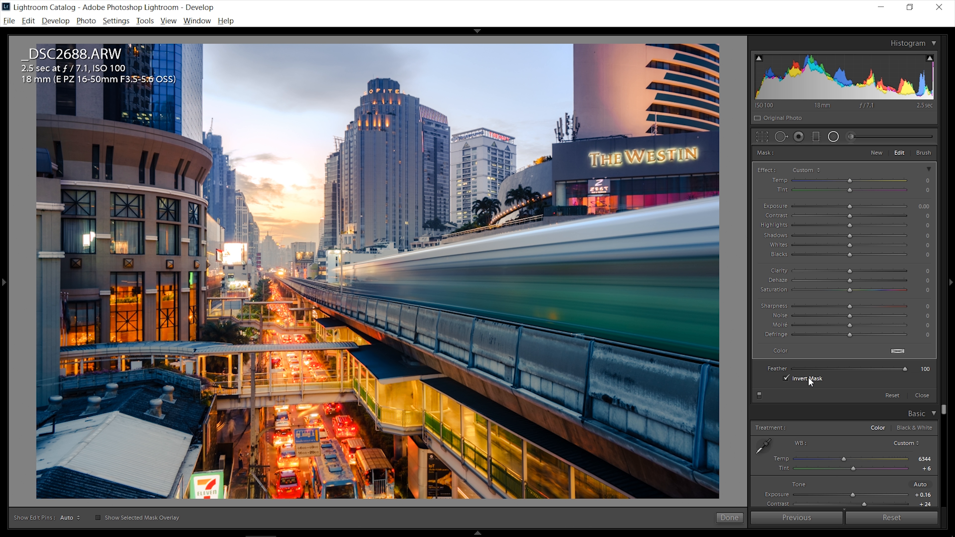
Cool the radial filter to Temp −30, Tint −9 over the lower-left street with Exposure 0.45, Whites 52.
drag(861, 181, 832, 181)
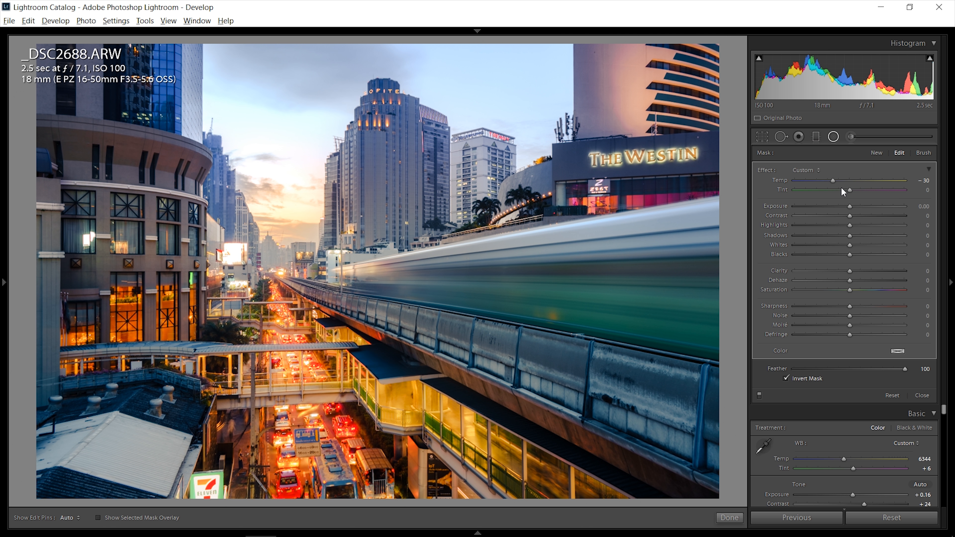
drag(866, 190, 847, 190)
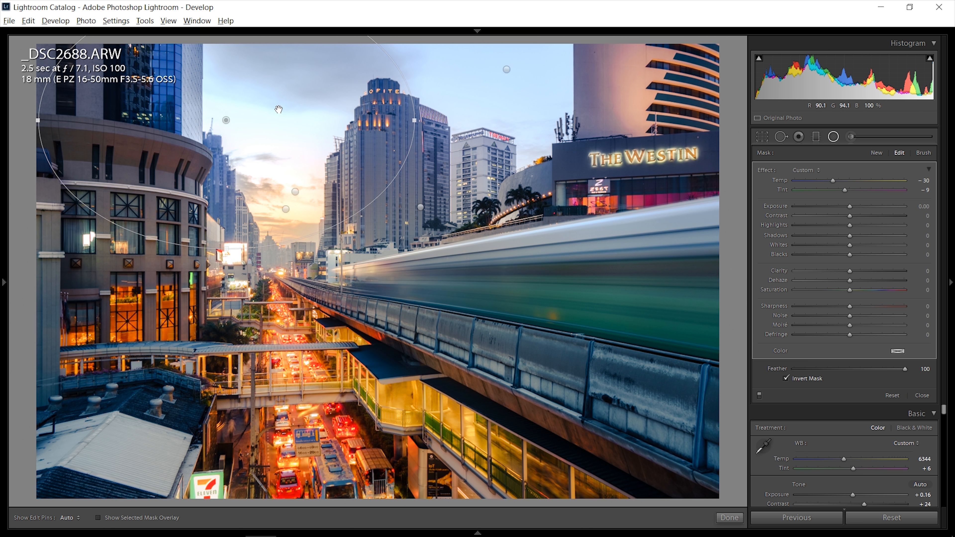
drag(278, 109, 301, 423)
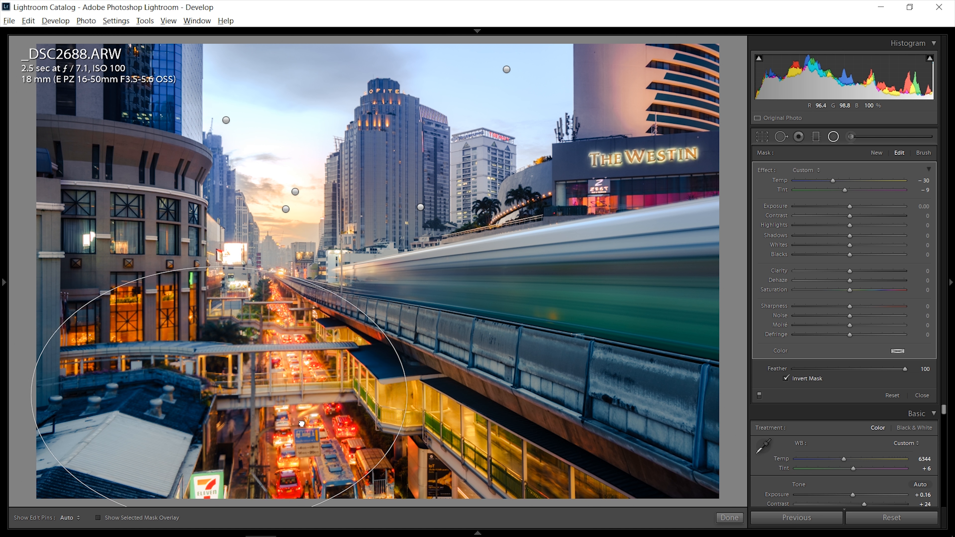
drag(850, 206, 874, 206)
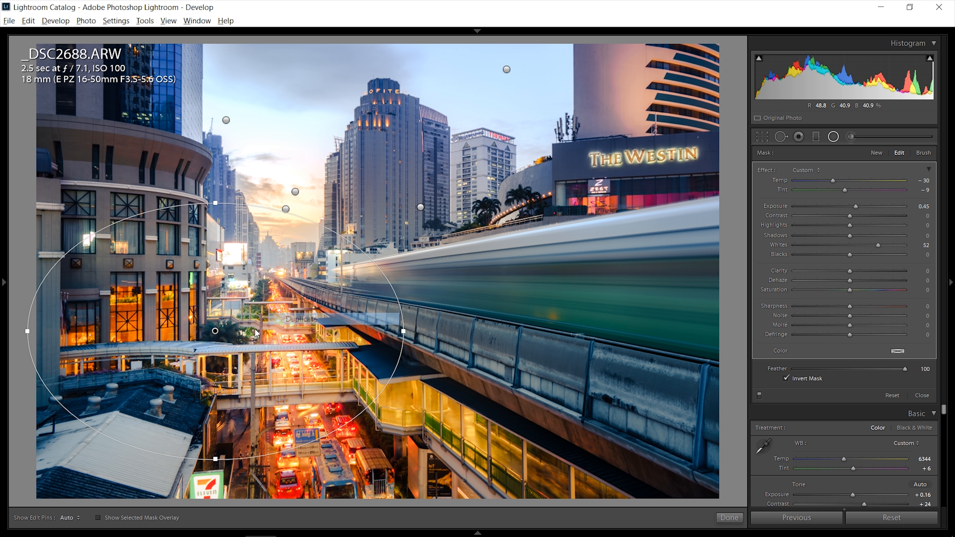
Duplicate the skytrain radial filter and darken the upper-left filter to Exposure −1.07.
right_click(458, 312)
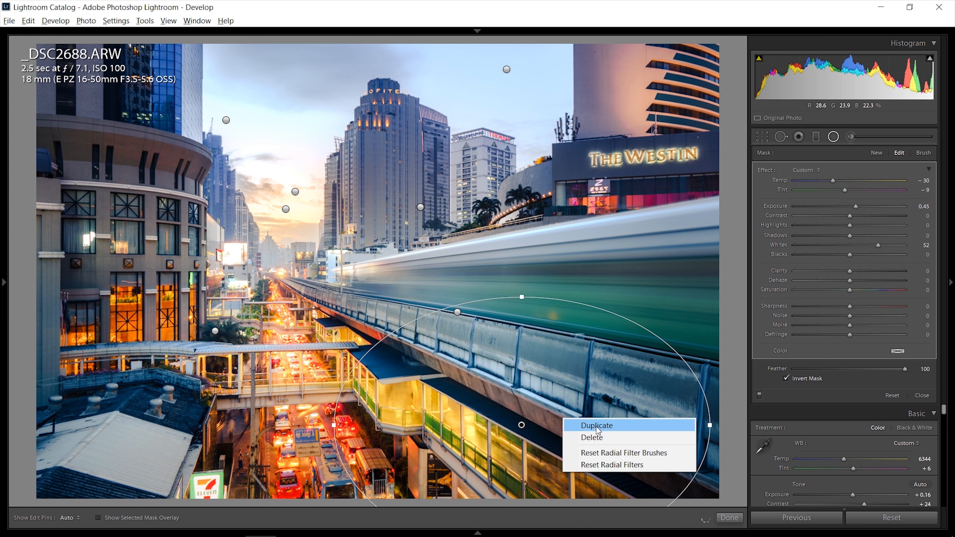
click(596, 425)
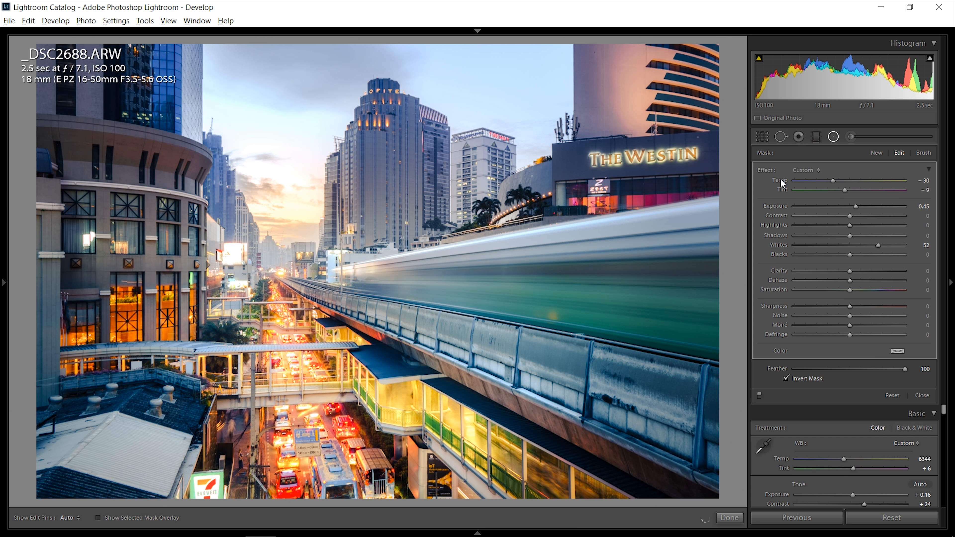
drag(819, 181, 860, 181)
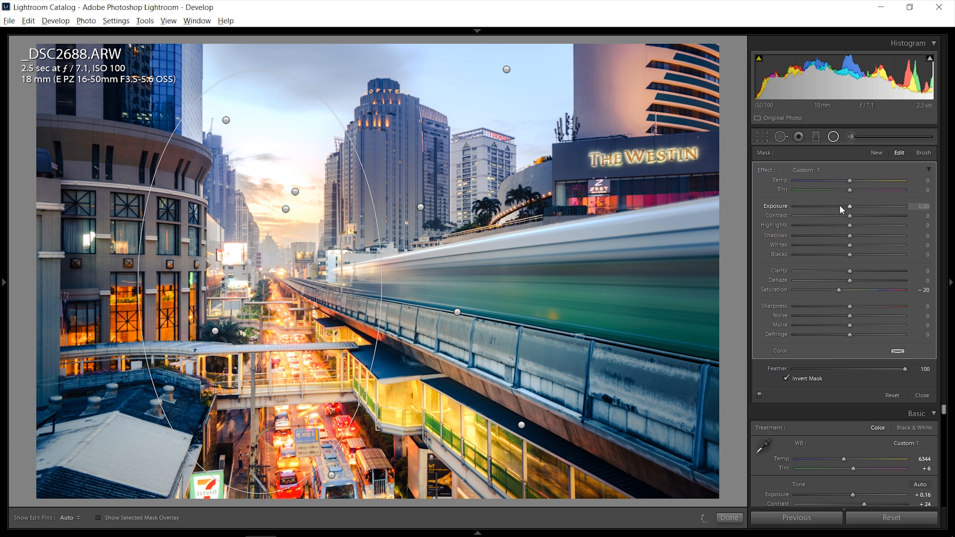
drag(852, 206, 835, 206)
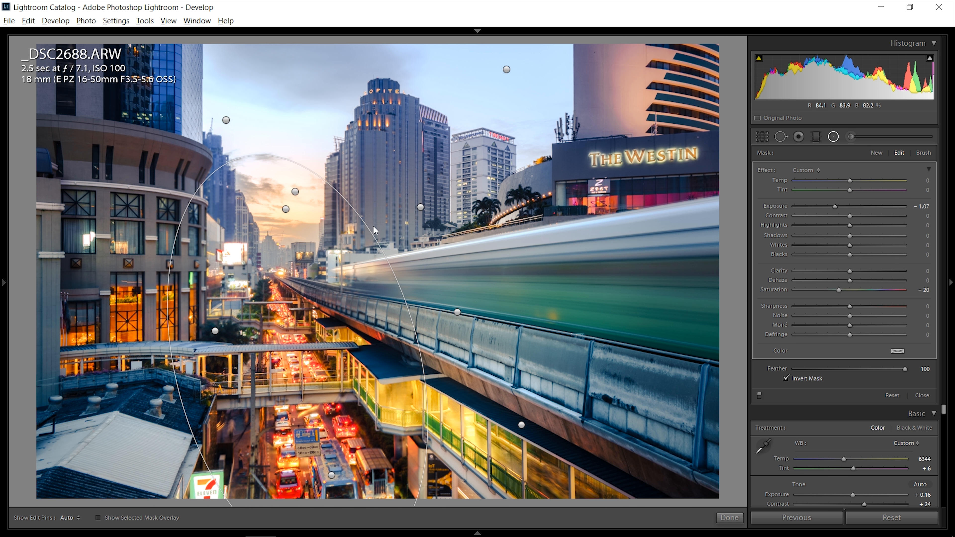
drag(836, 206, 842, 206)
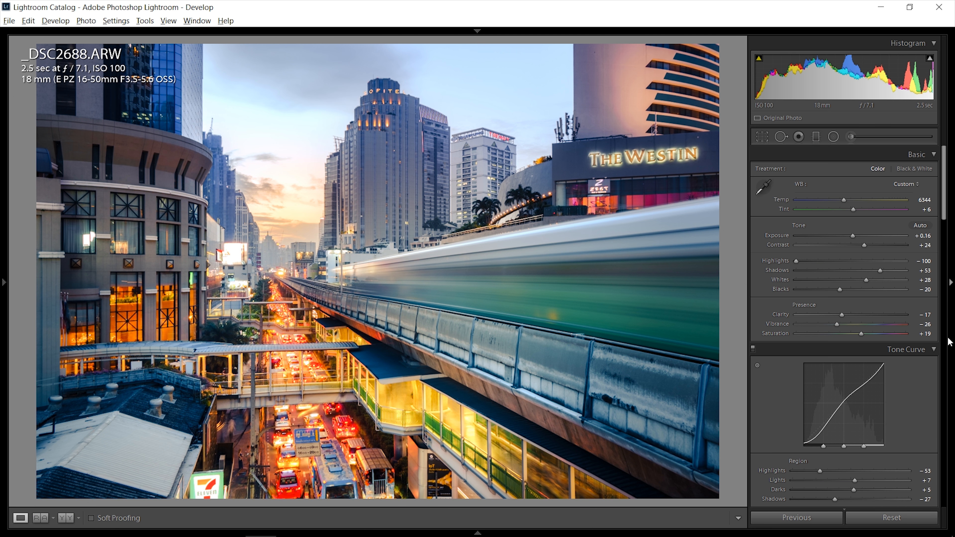
Raise global Vibrance to −14 and start a graduated filter with Temp 10 and Whites 36.
drag(853, 323, 844, 323)
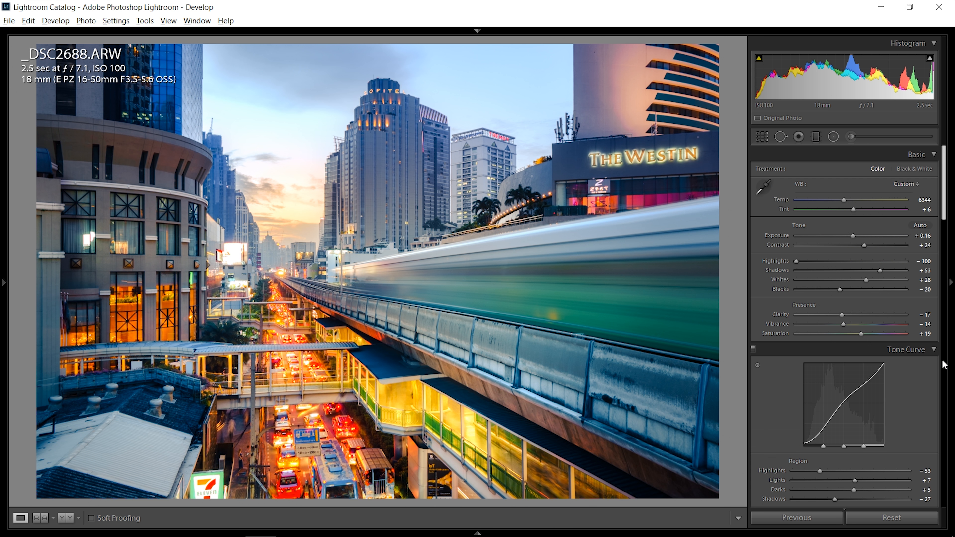
click(817, 136)
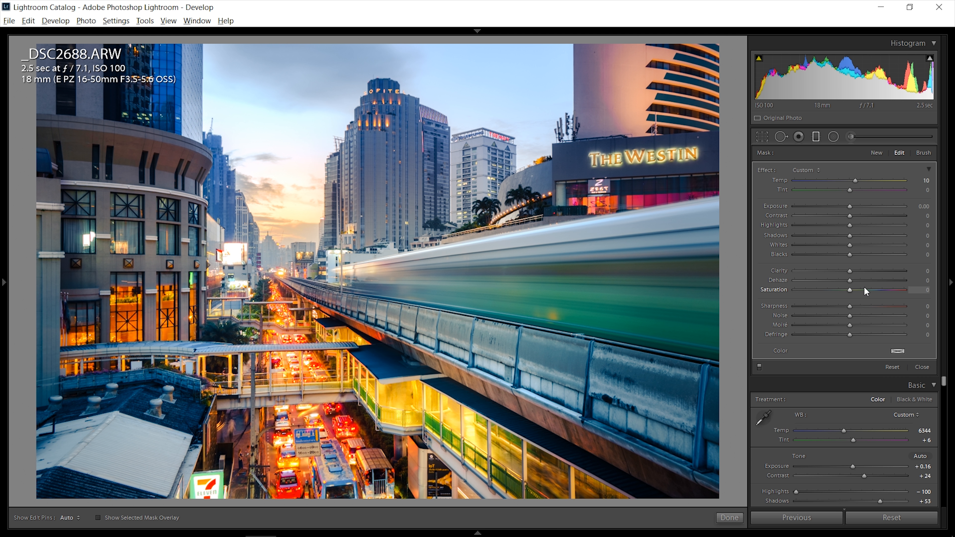
drag(844, 251, 867, 250)
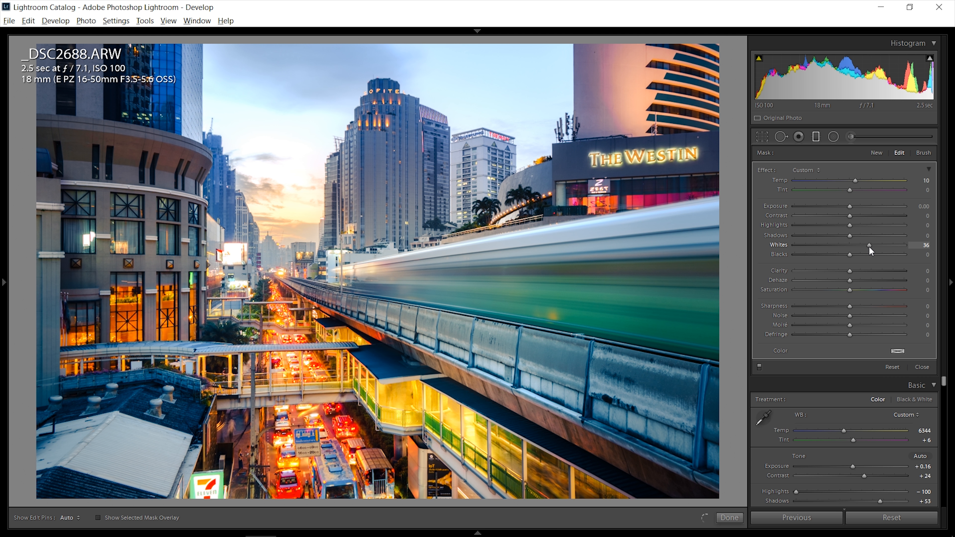